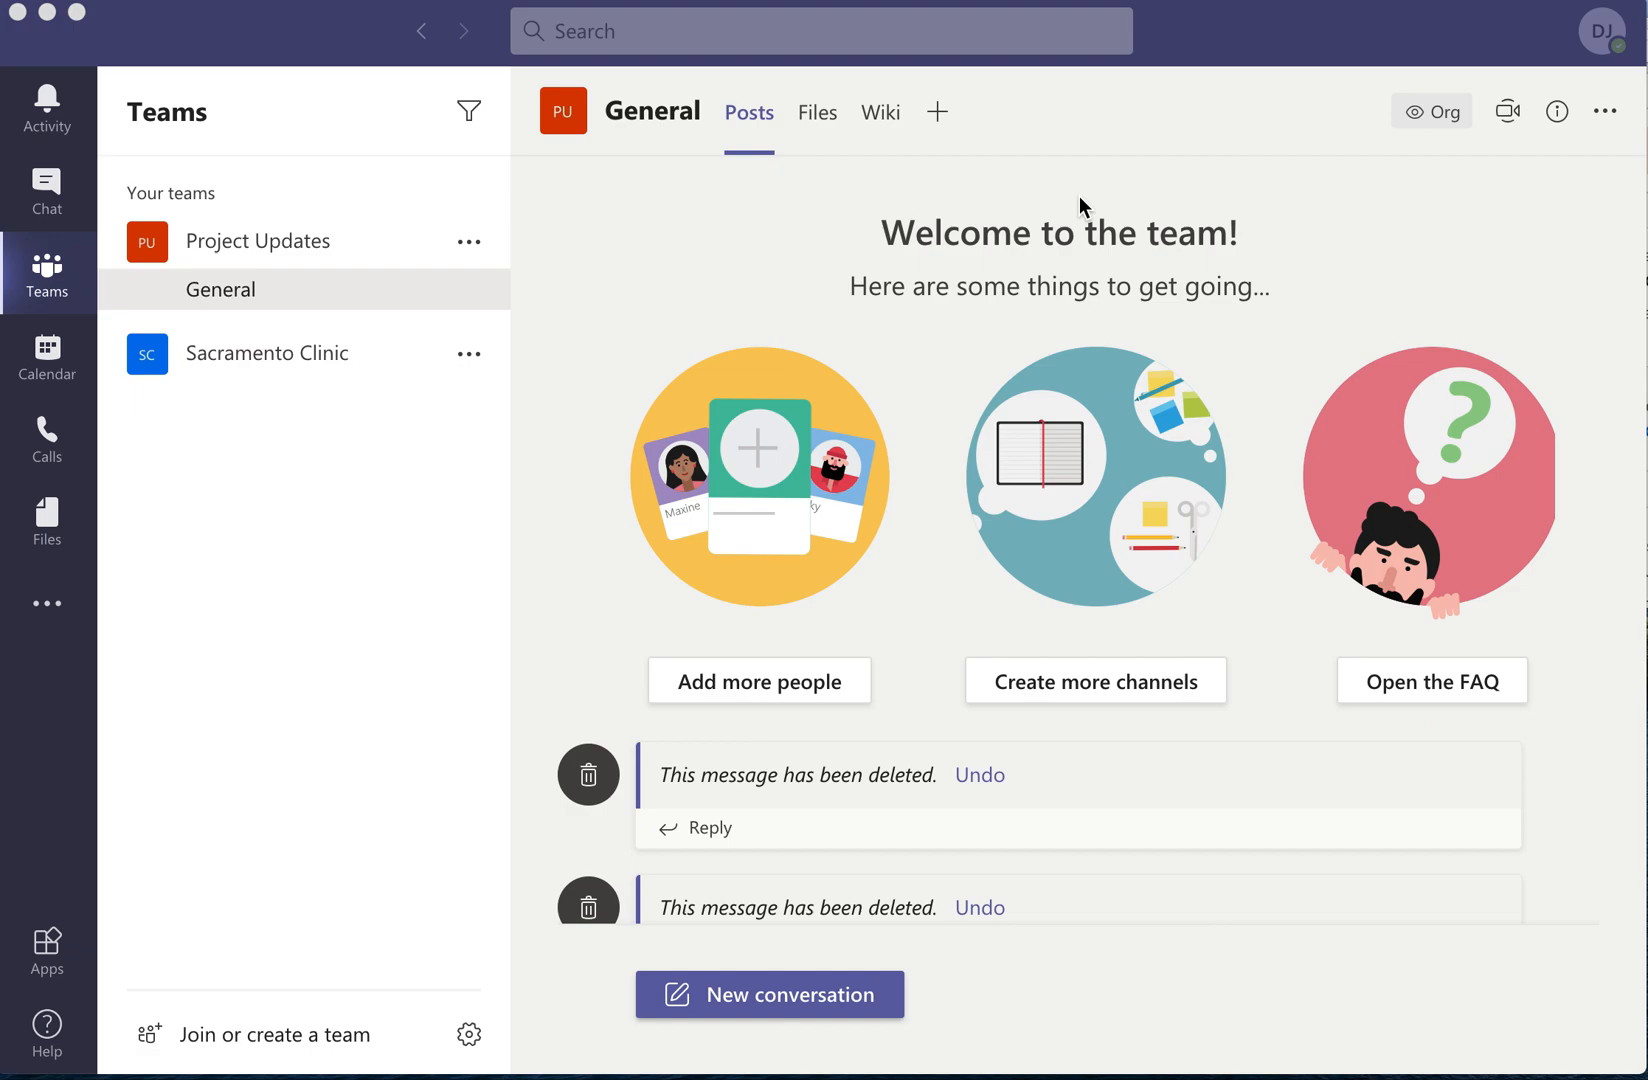
mouse_move(562, 722)
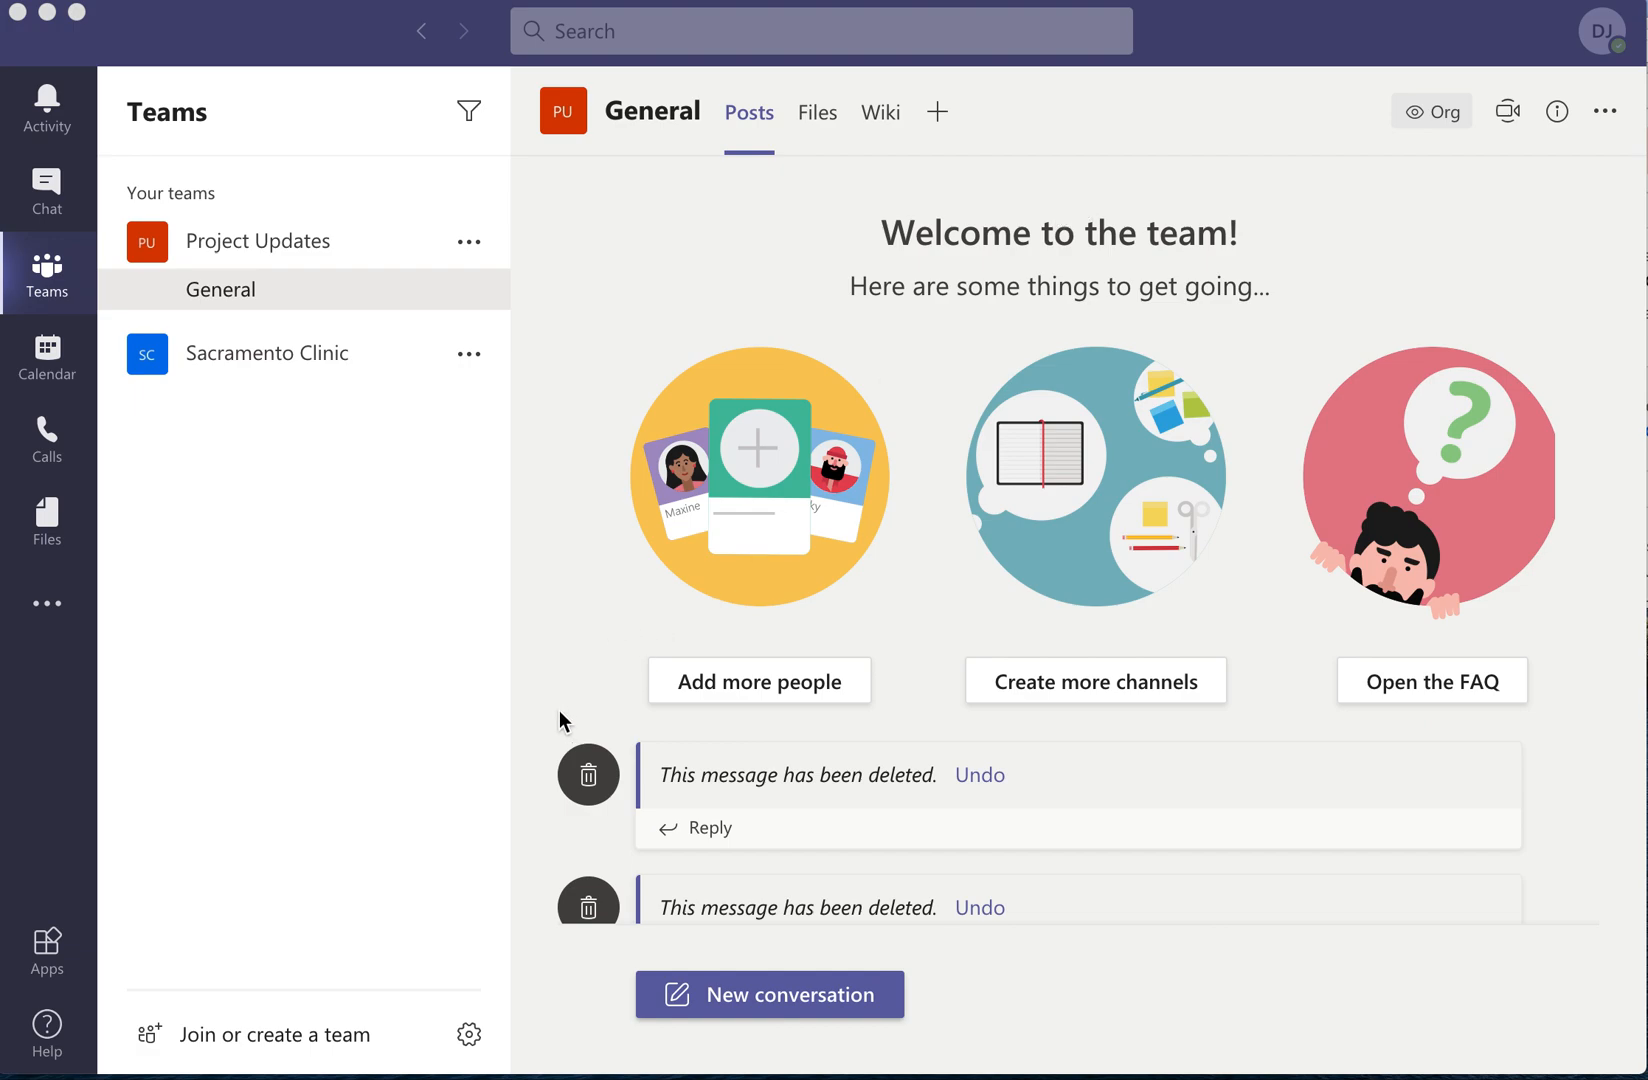
mouse_move(46, 950)
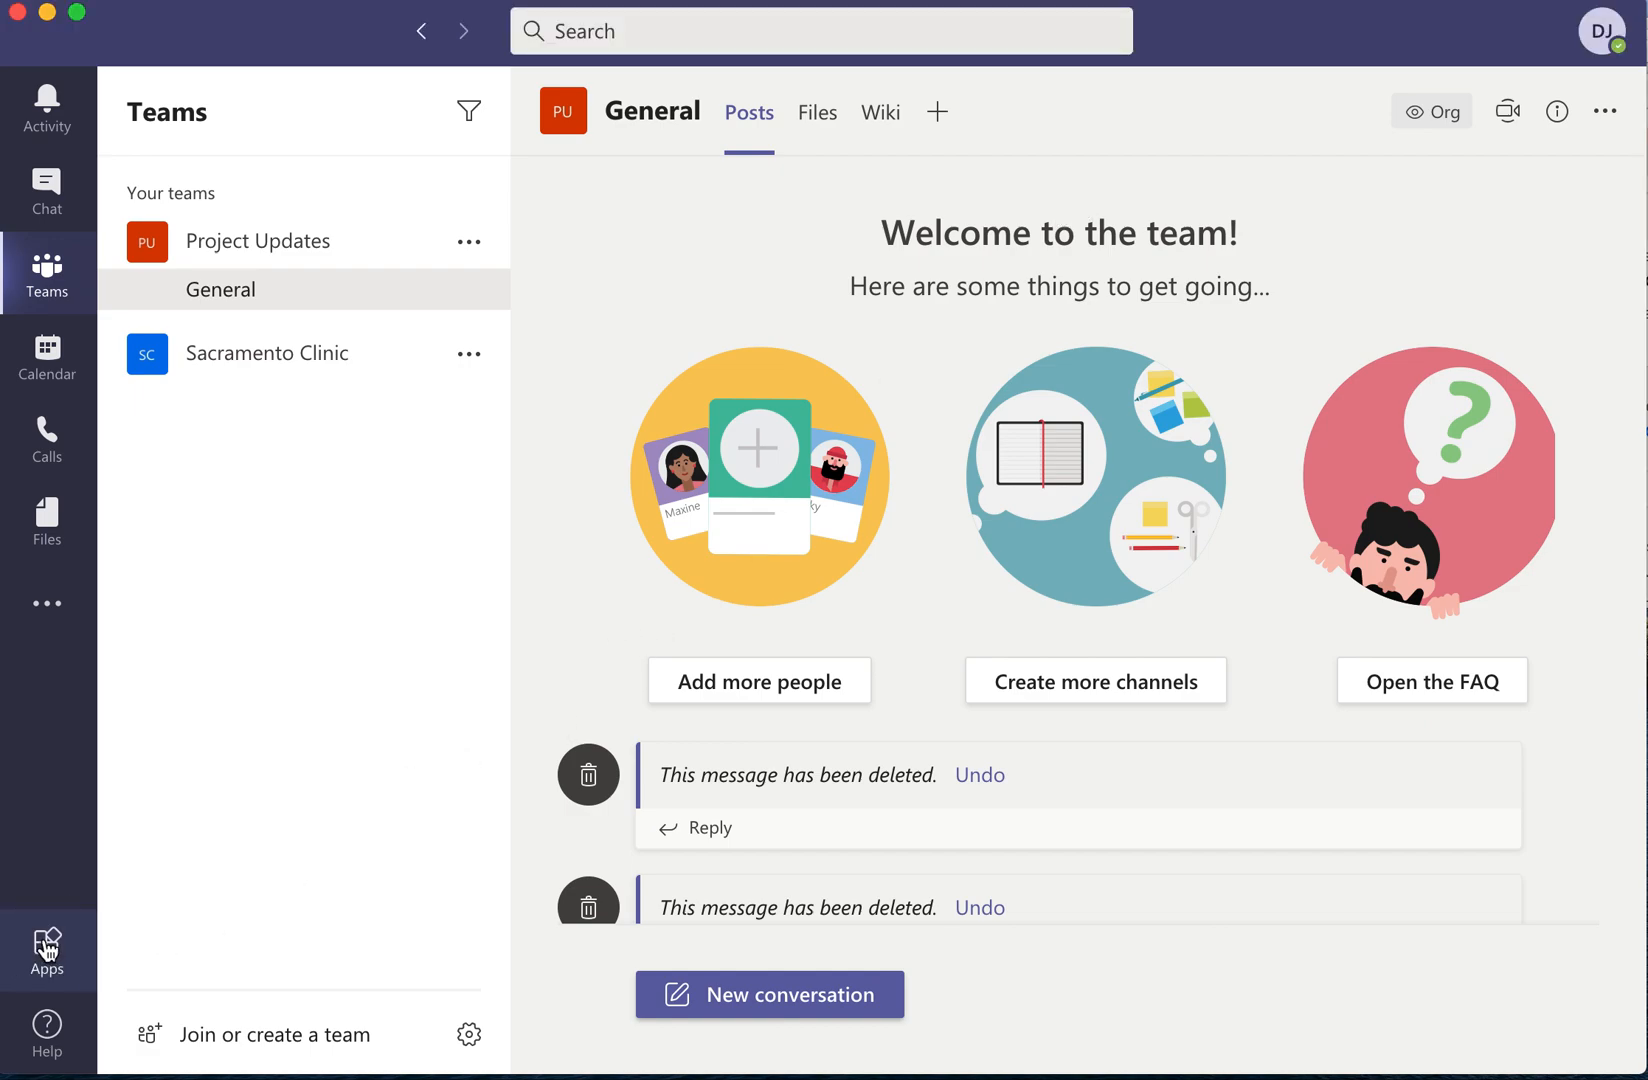
Find the Recognize app in the Apps catalogue by searching 'Reco' and view its details.
click(46, 950)
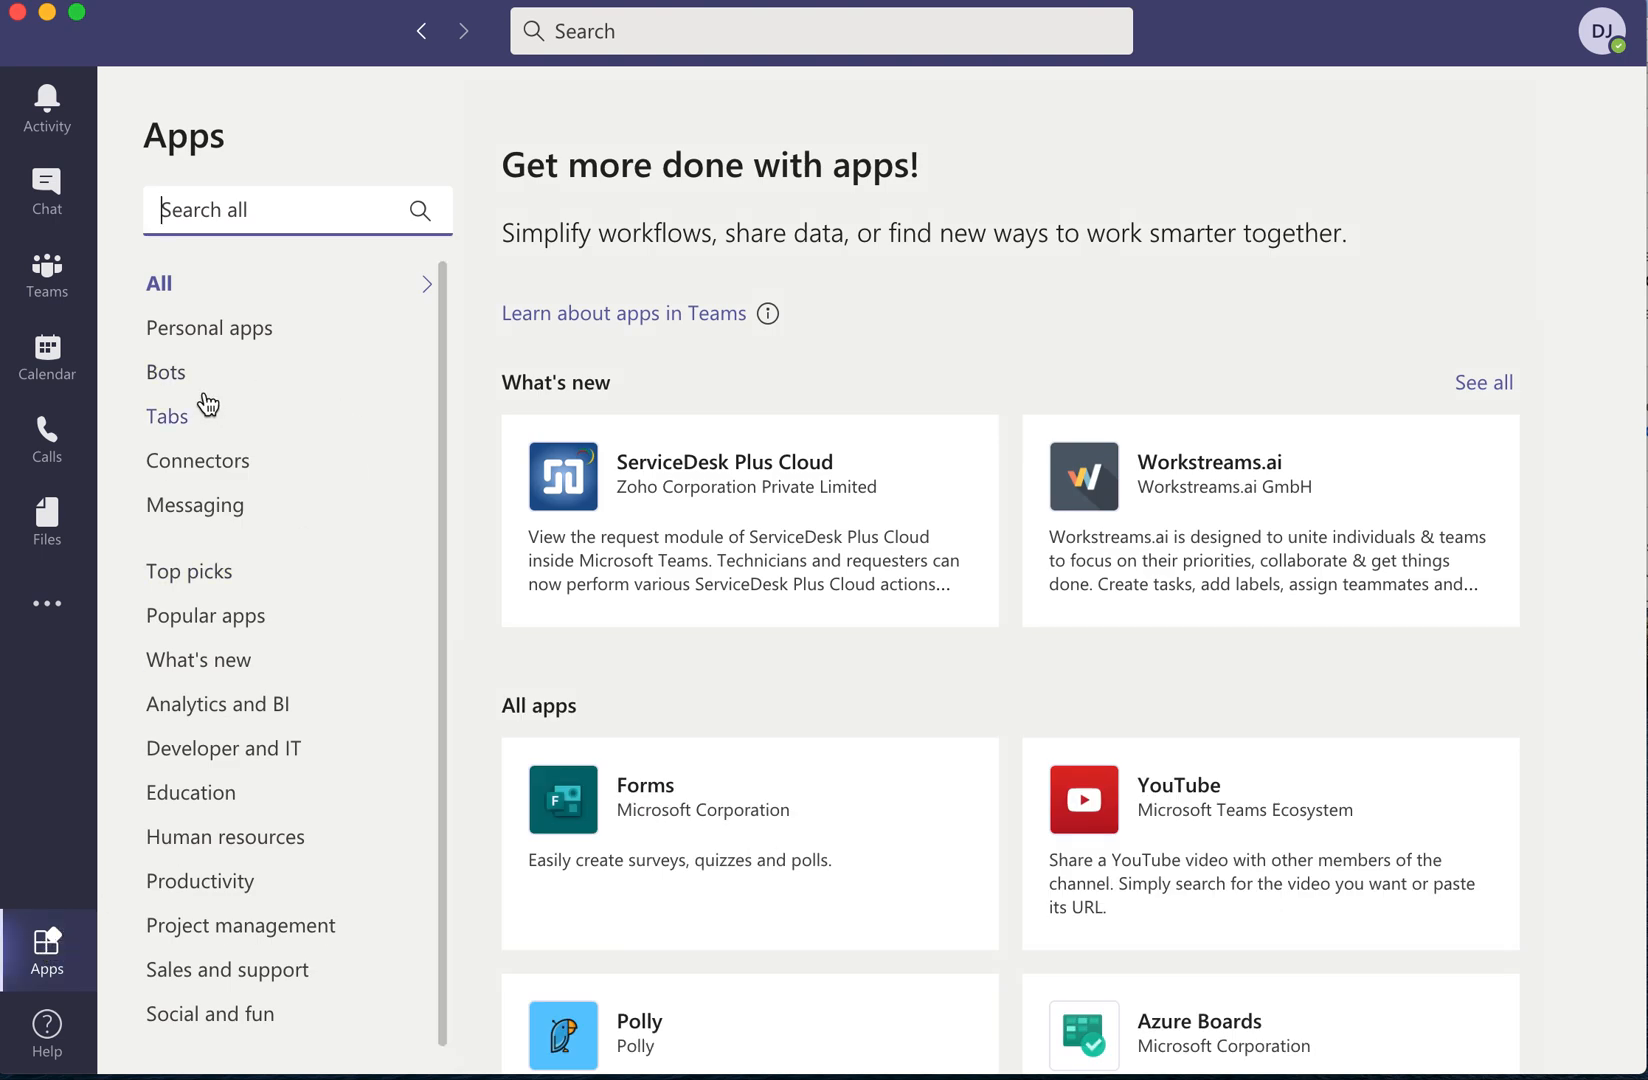
text(Reco)
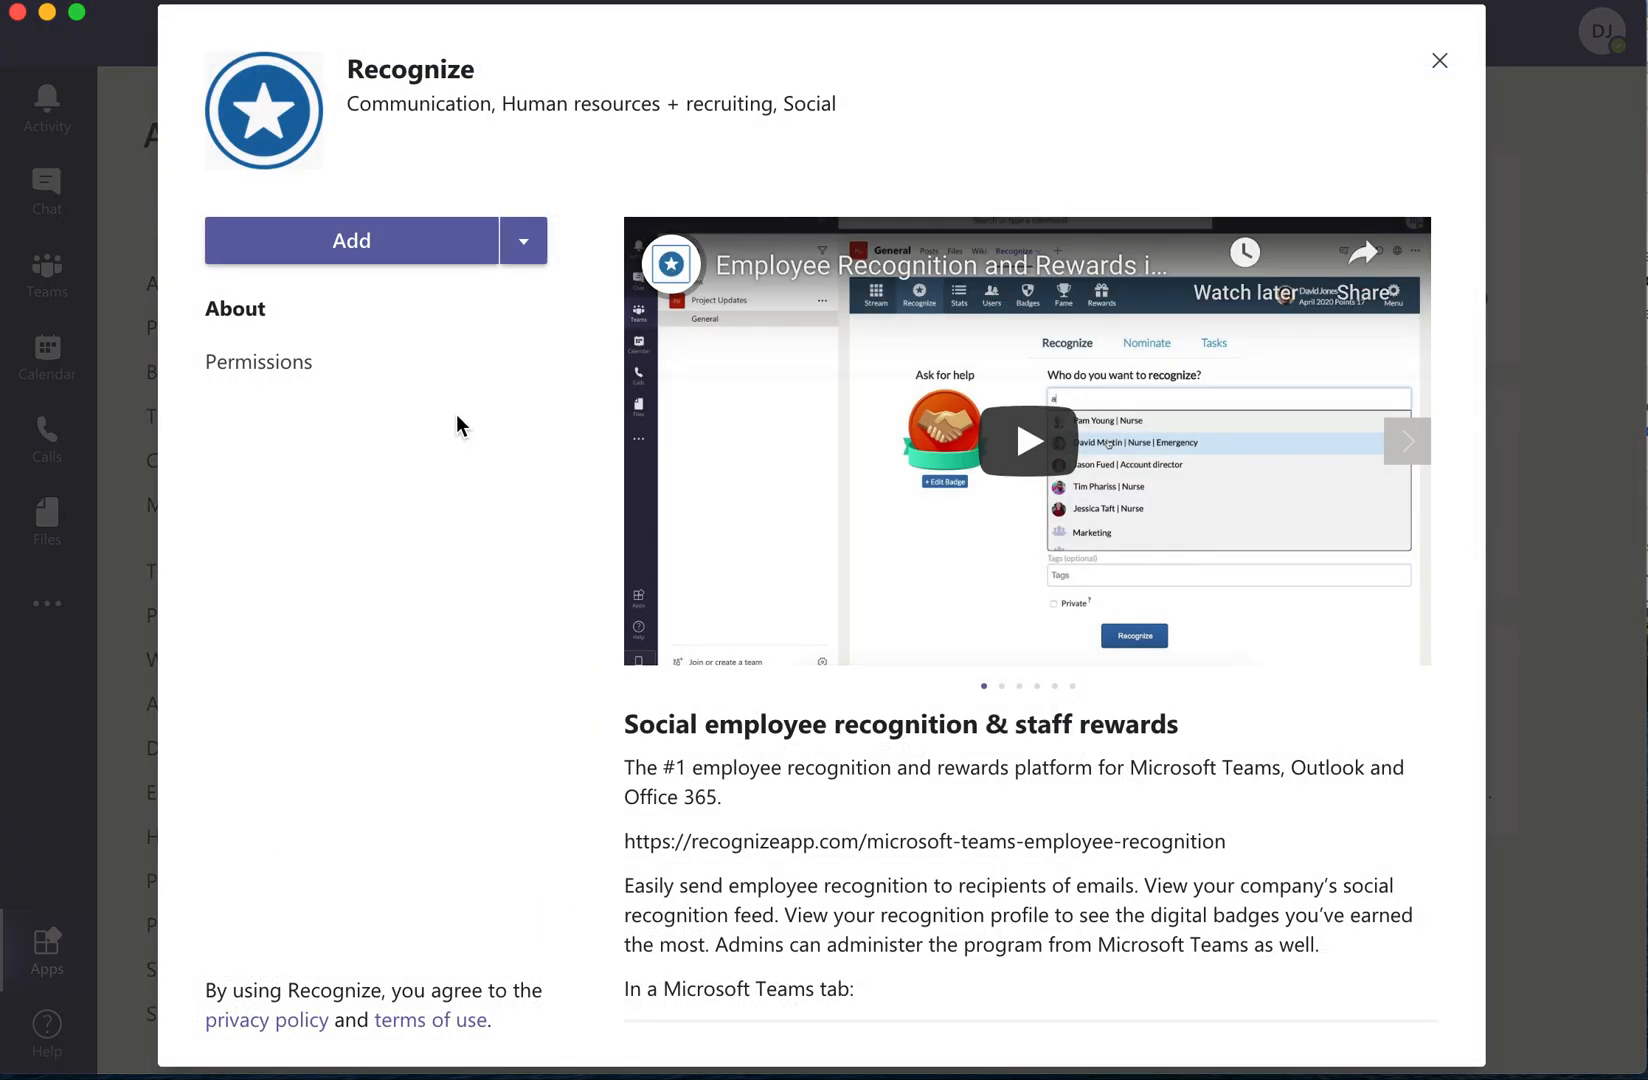
Add Recognize to Teams, landing on David Jones's personal profile with top badges.
click(352, 240)
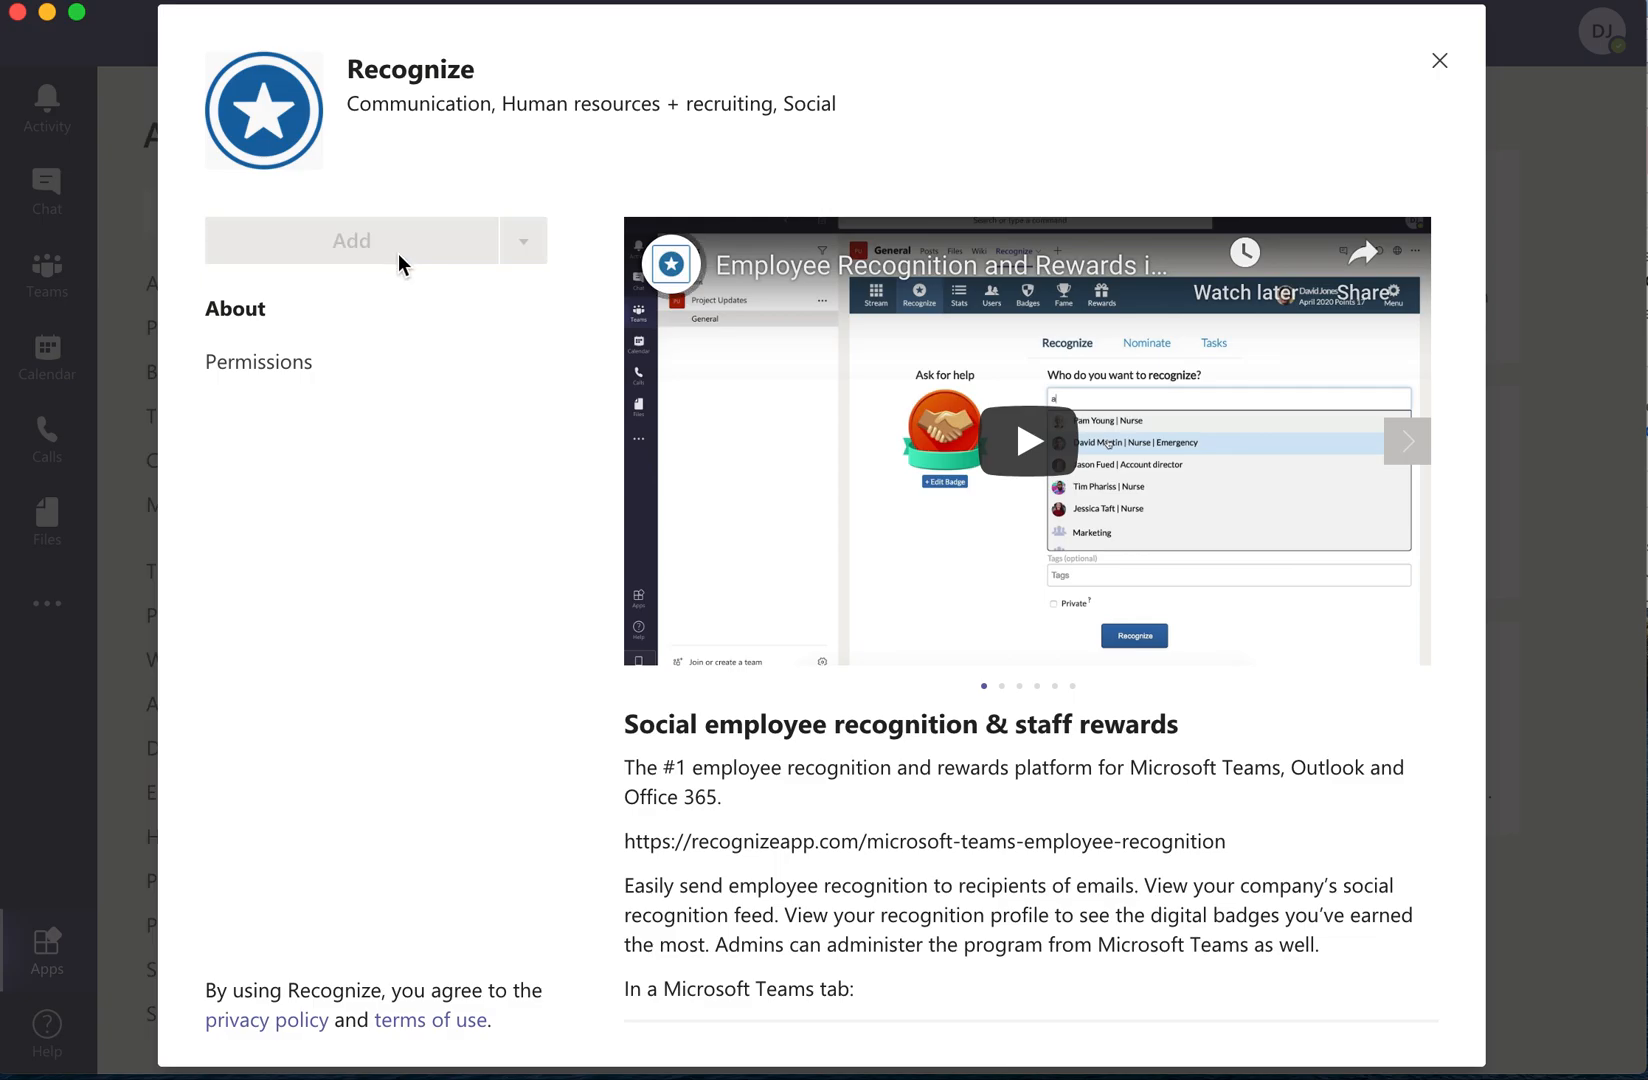
click(352, 240)
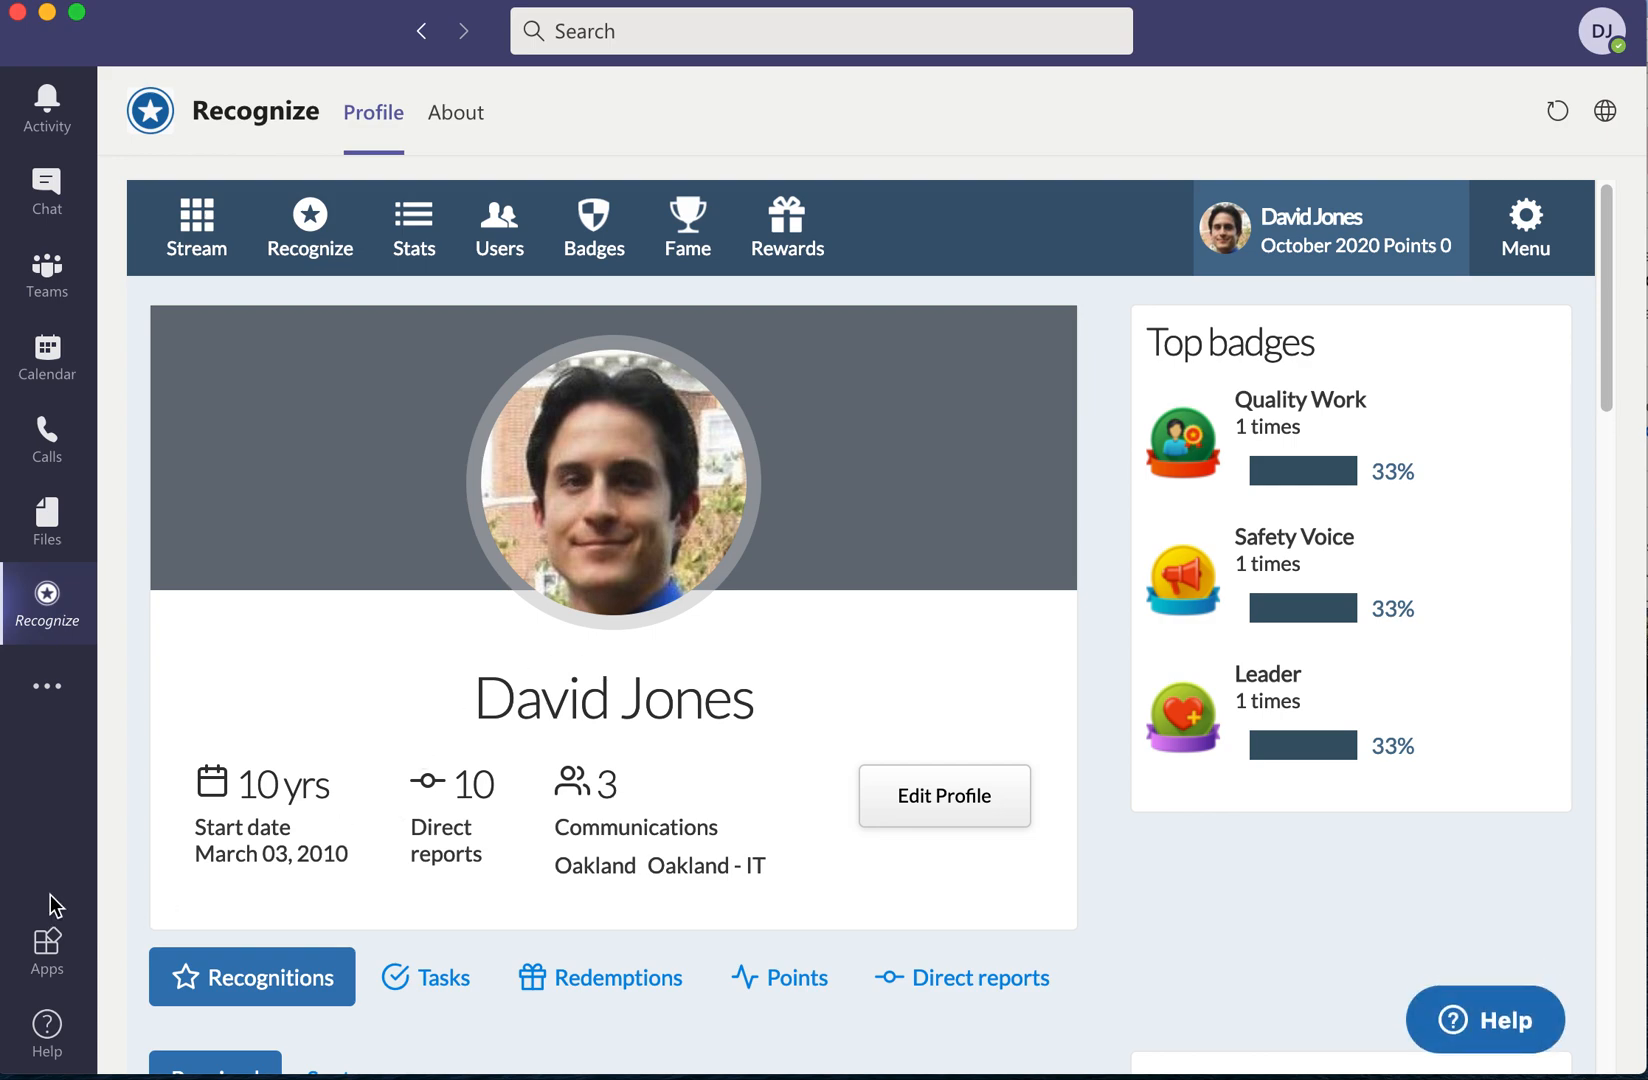
mouse_move(66, 838)
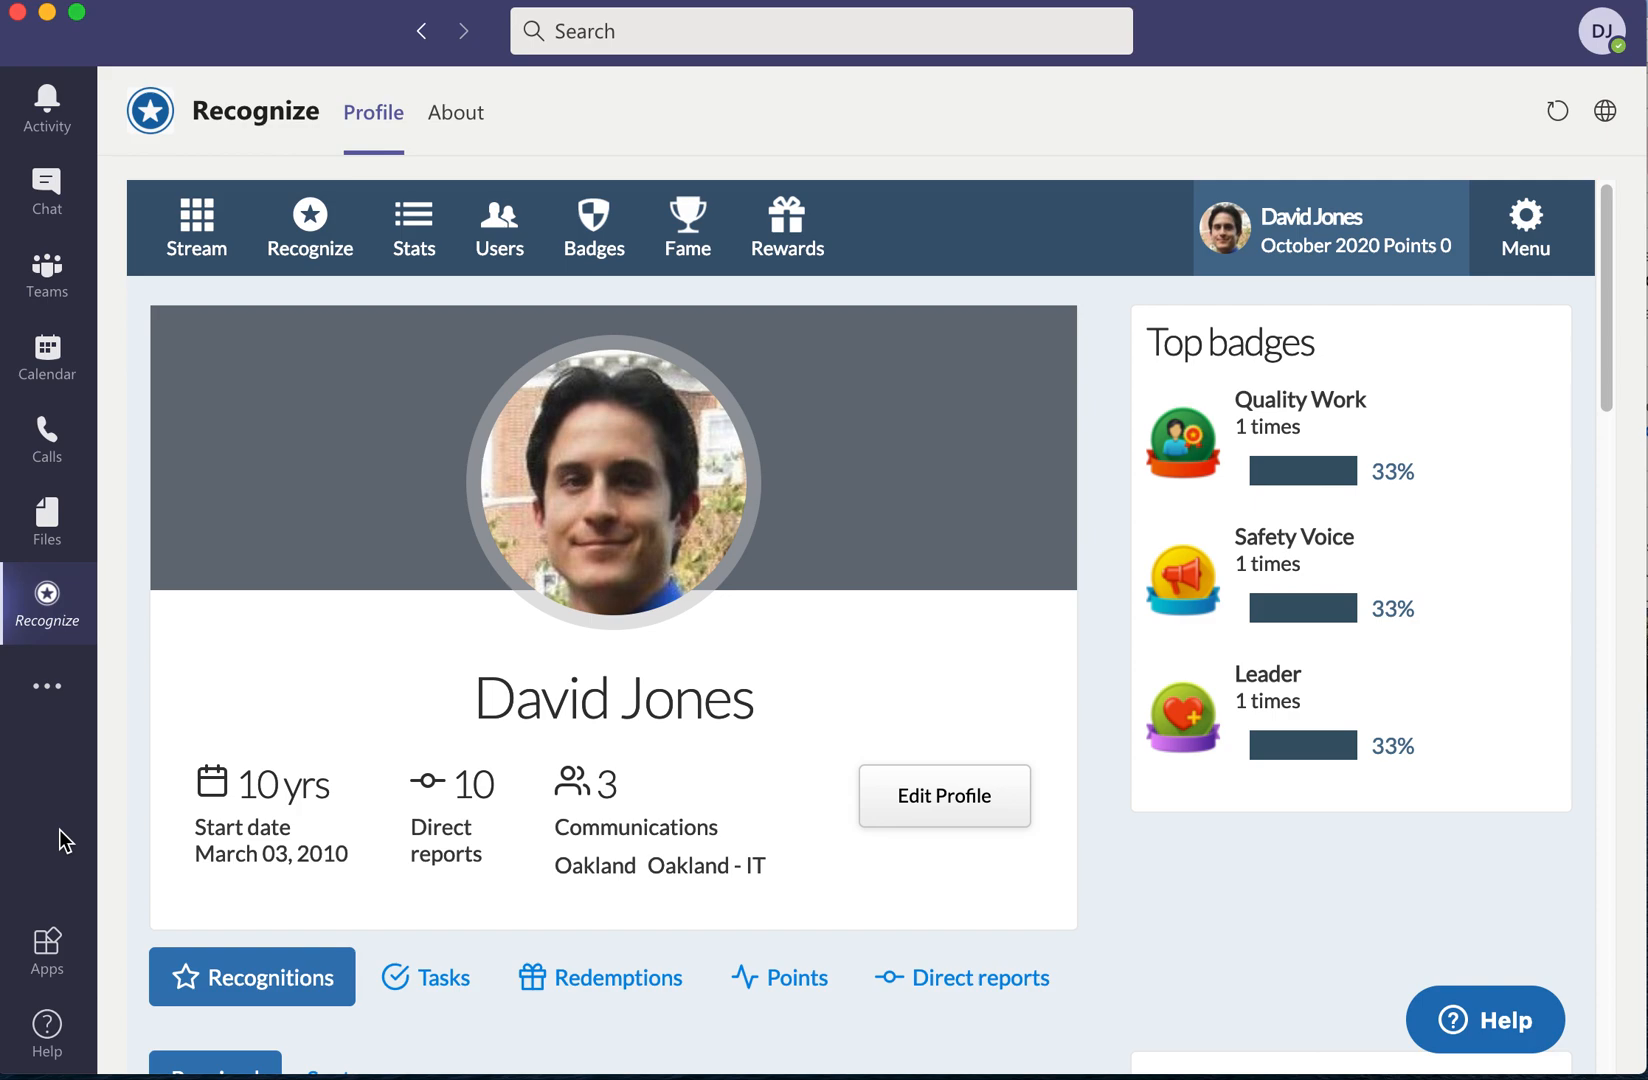
mouse_move(74, 582)
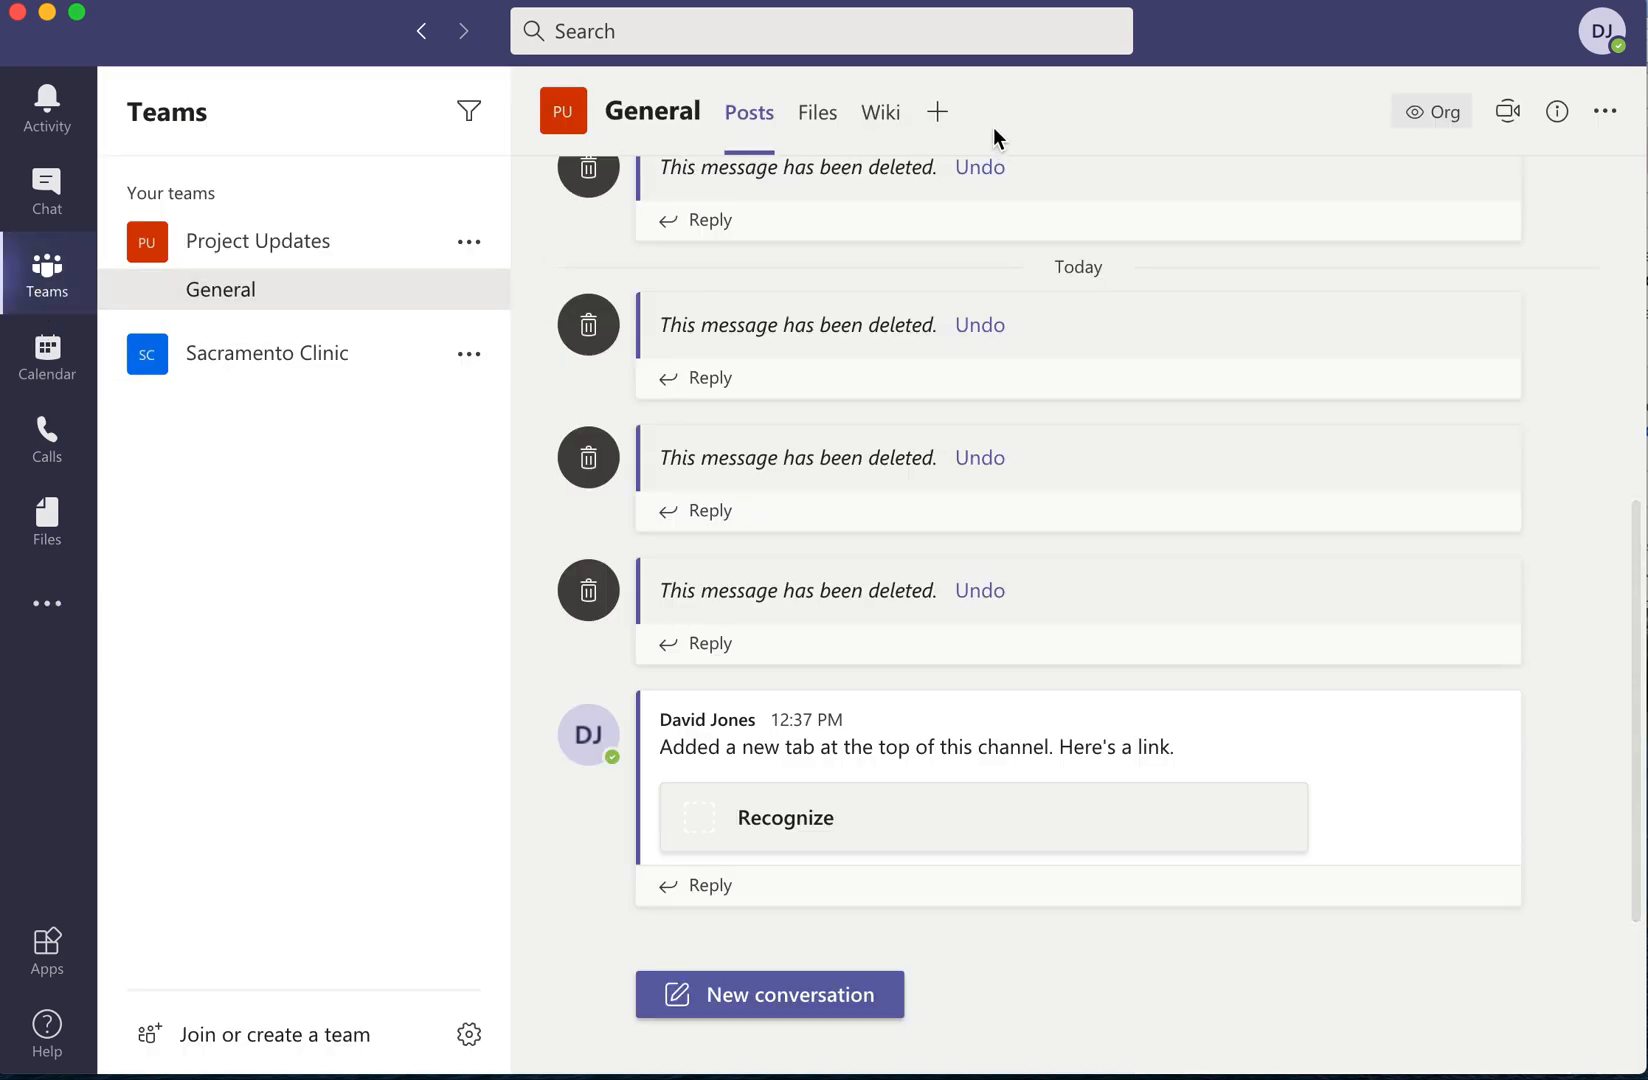
mouse_move(864, 566)
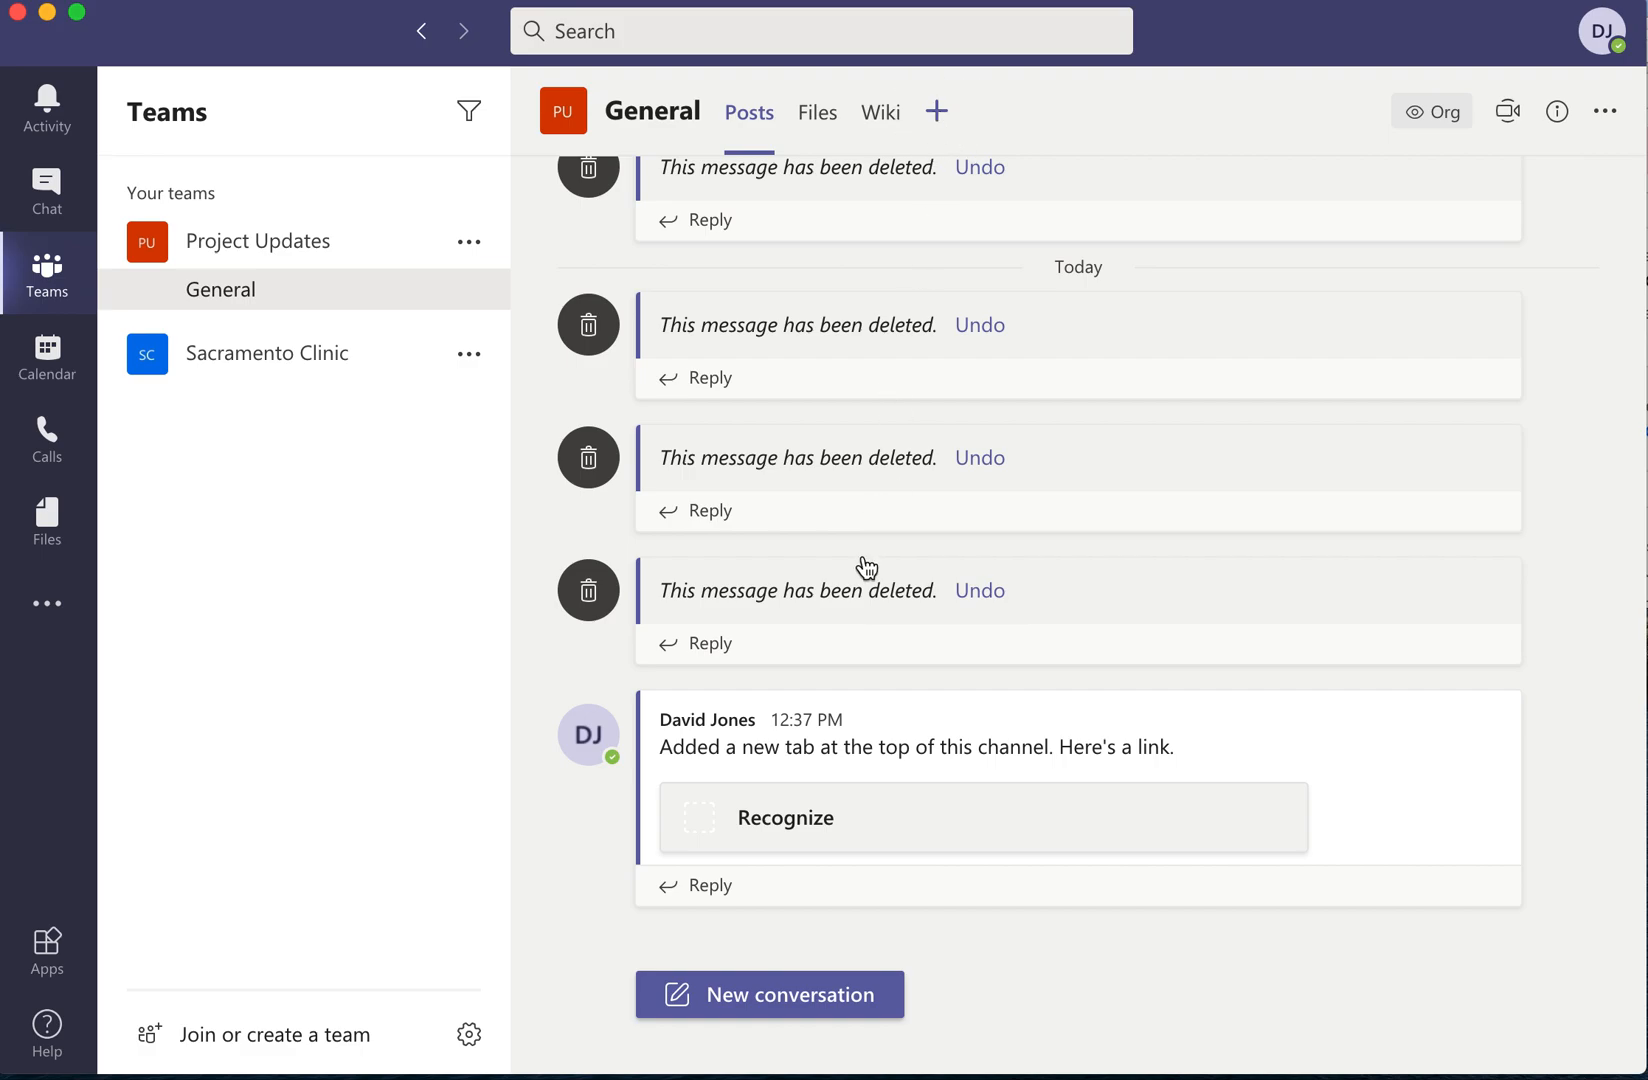
Begin a new Recognize tab in the General channel, named Recognize.
click(934, 112)
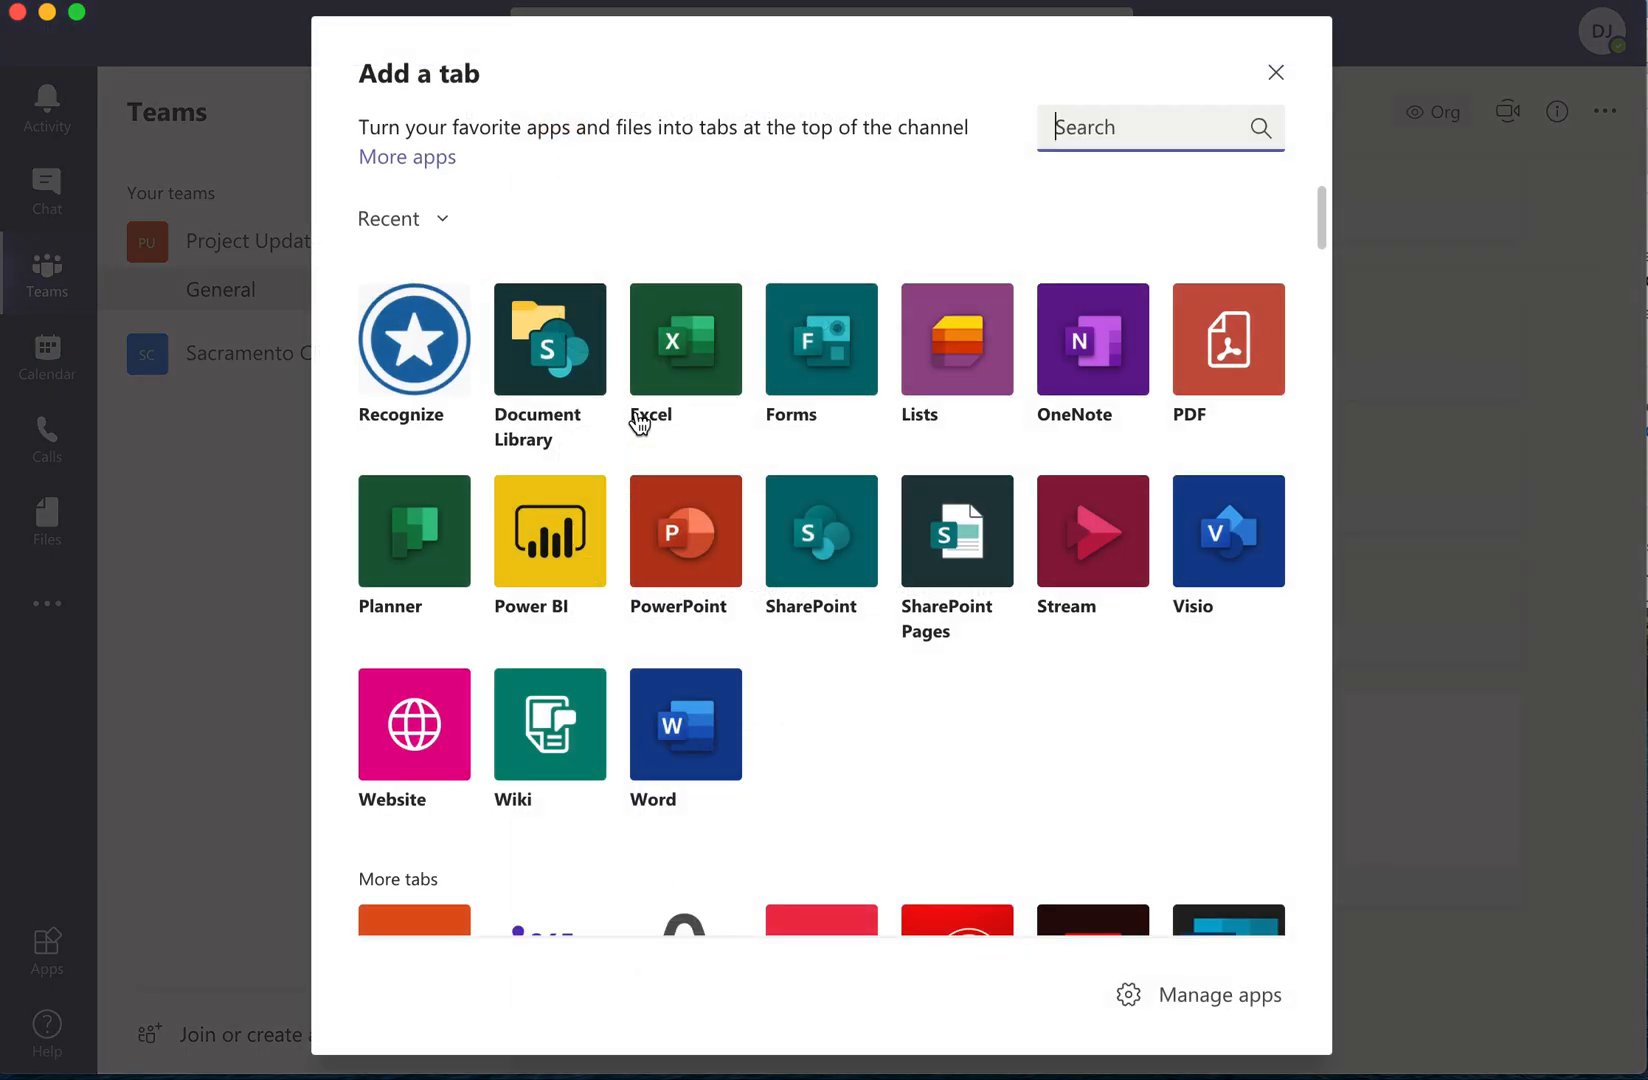
click(412, 338)
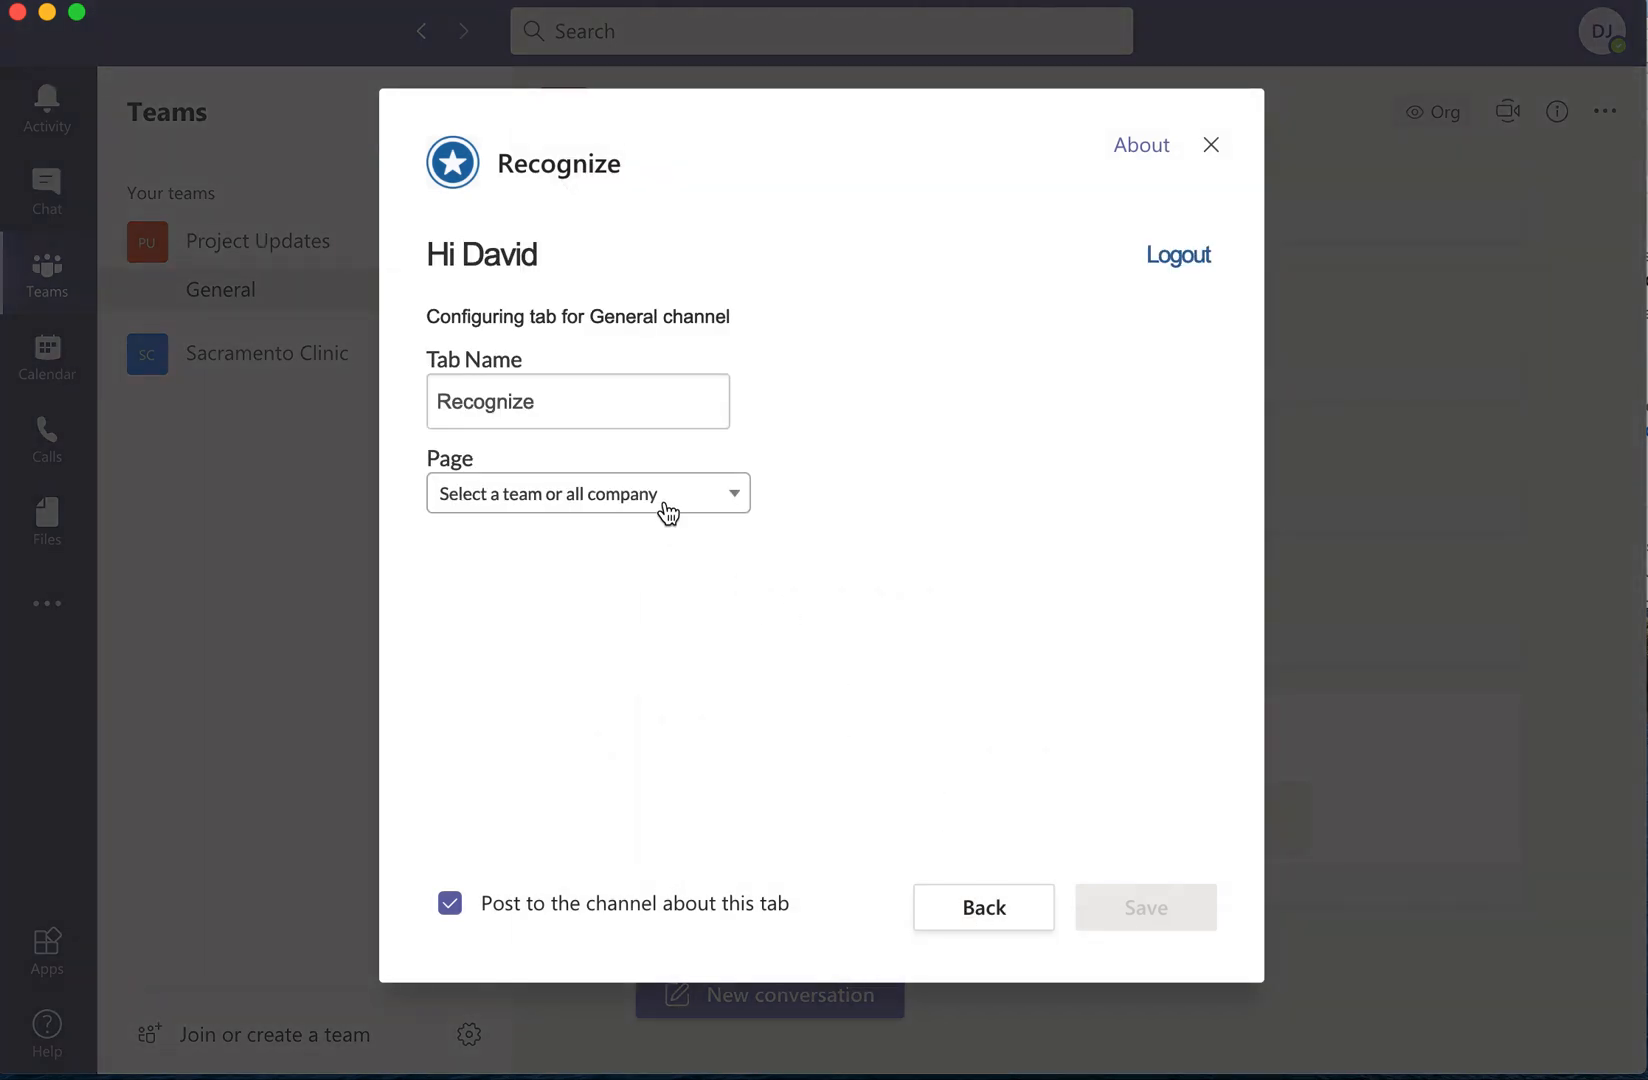
Set the tab's page to All recognitions and save it to the General channel.
click(586, 494)
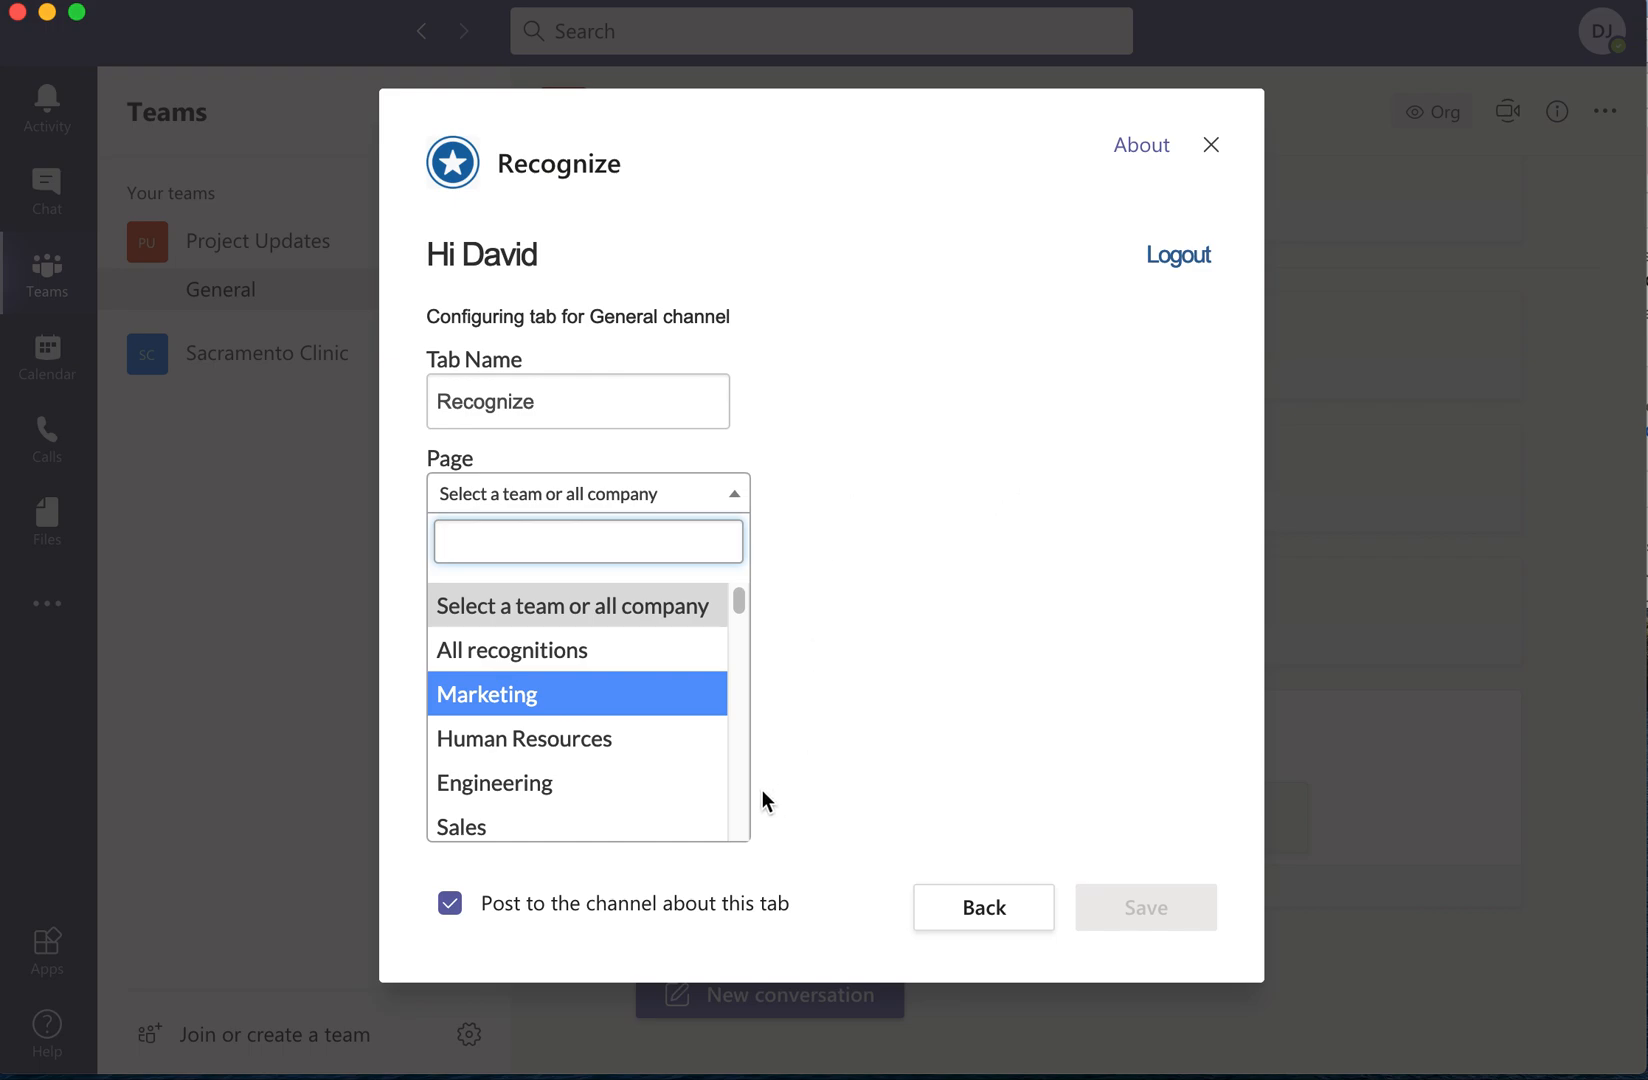
mouse_move(576, 738)
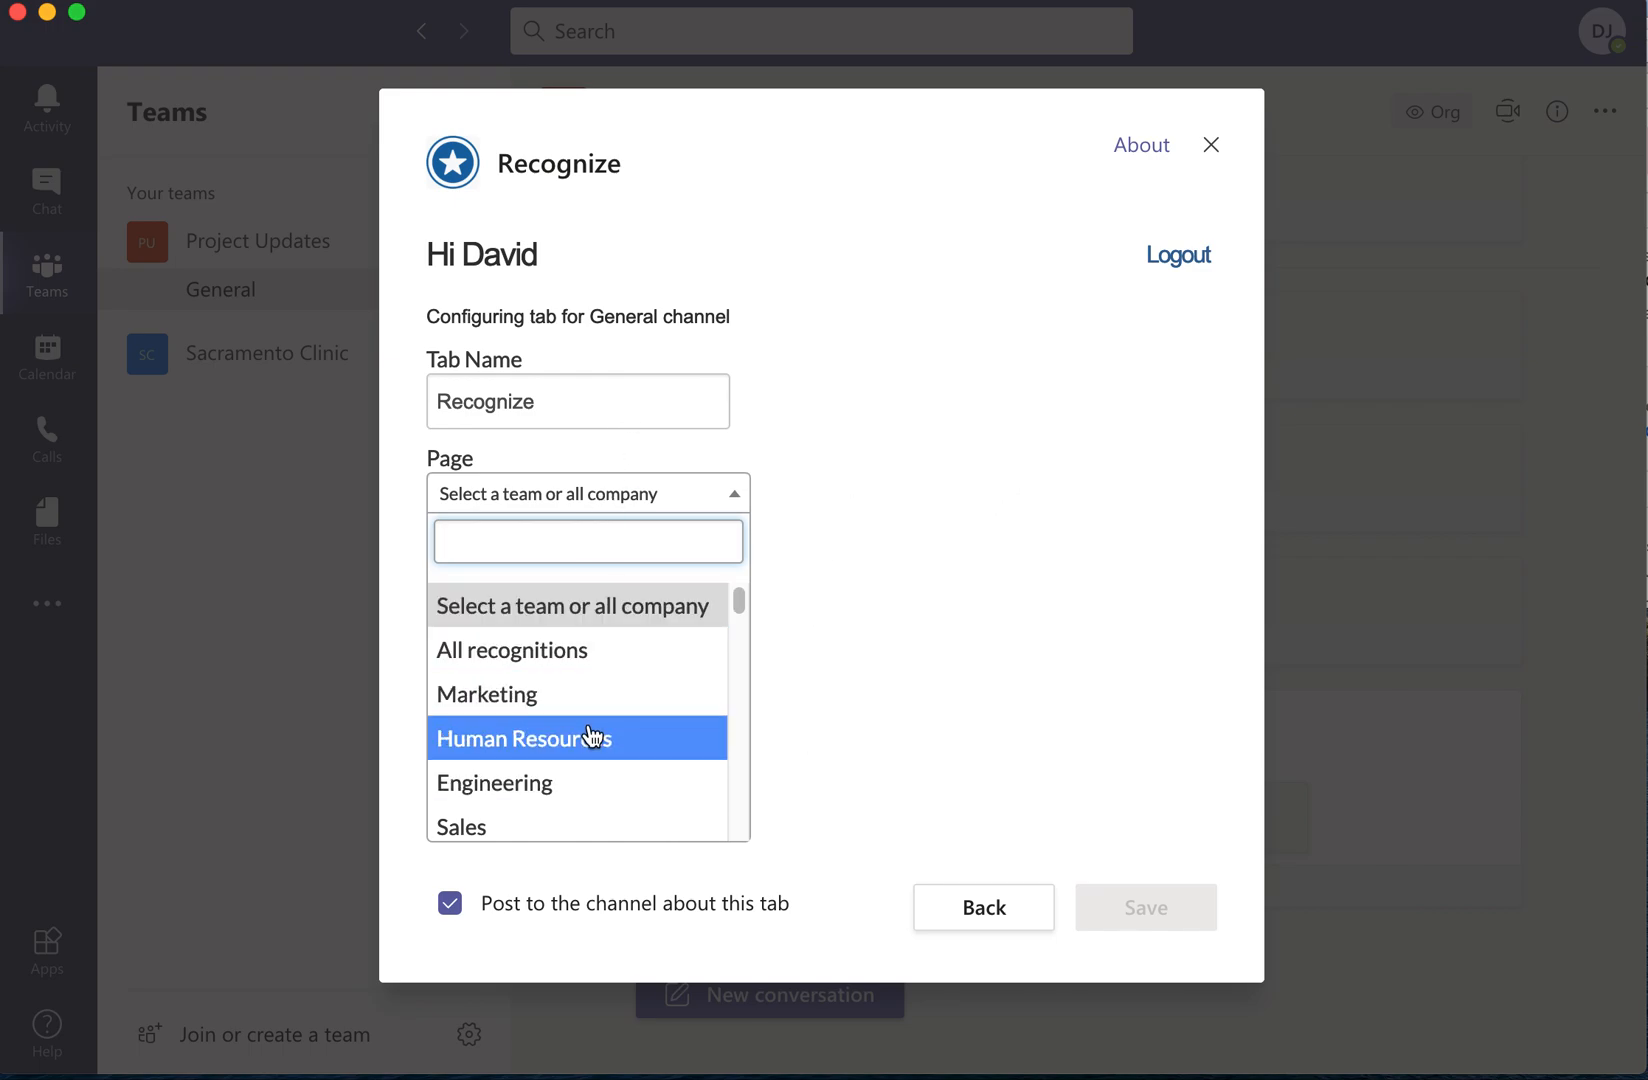
mouse_move(534, 682)
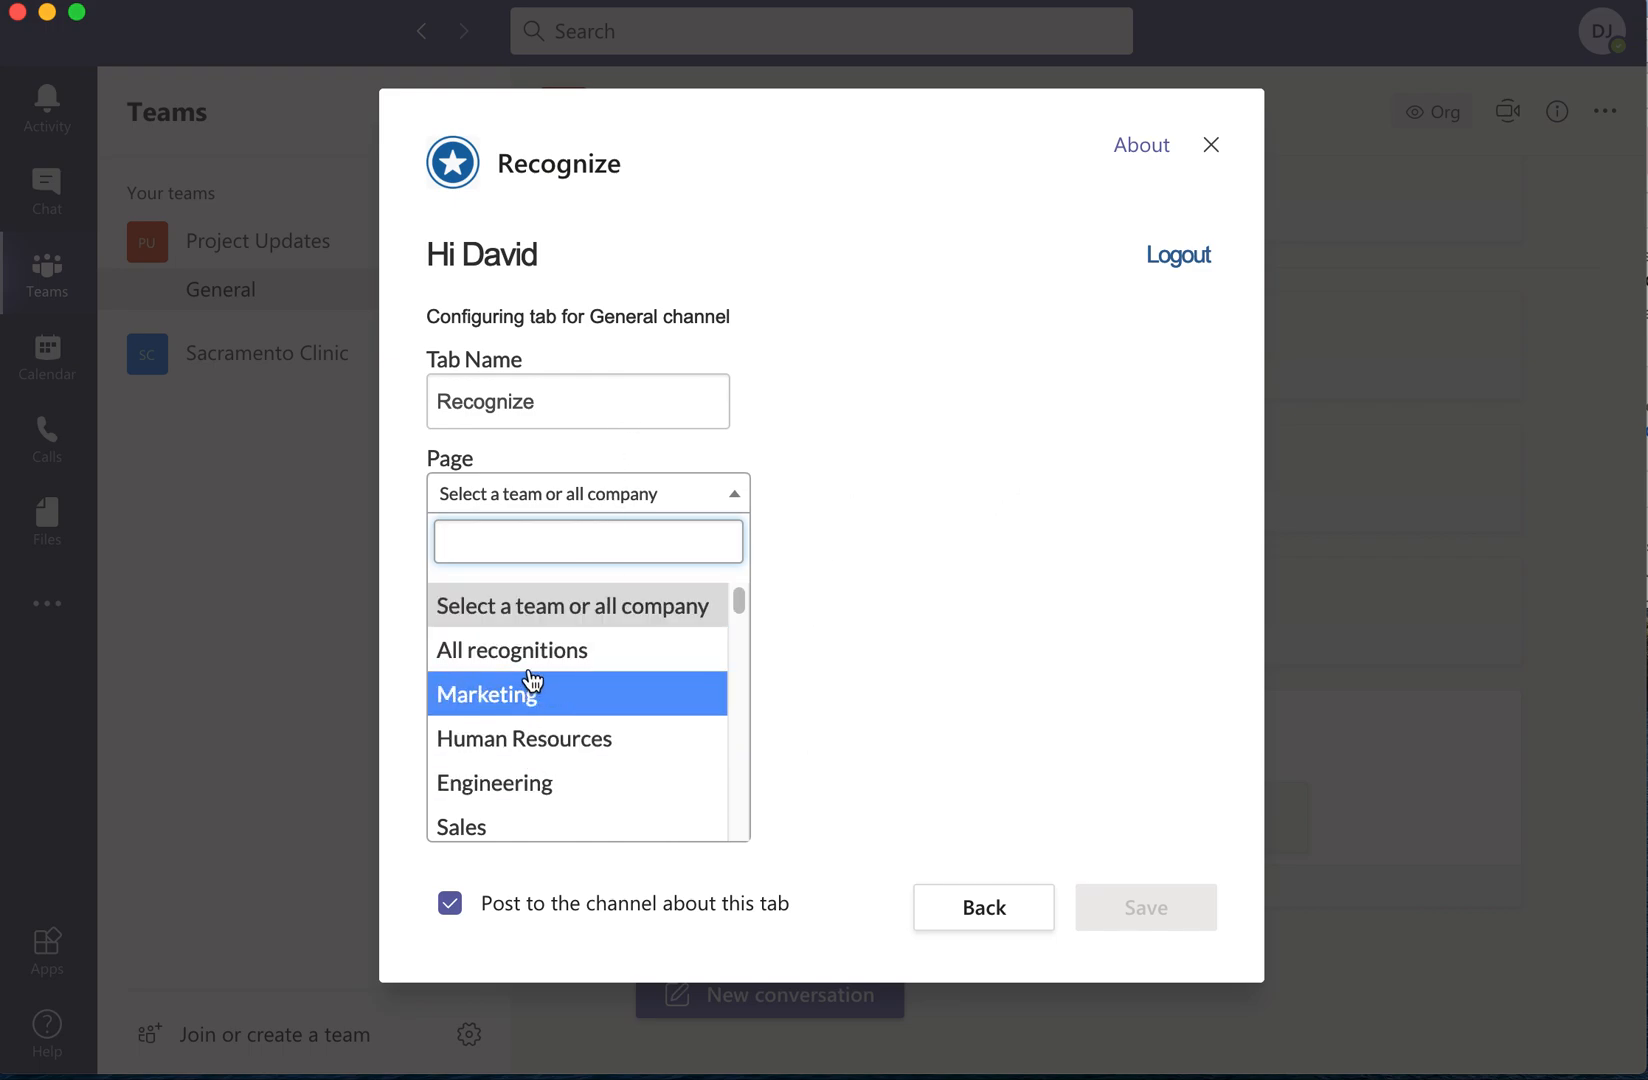
click(512, 650)
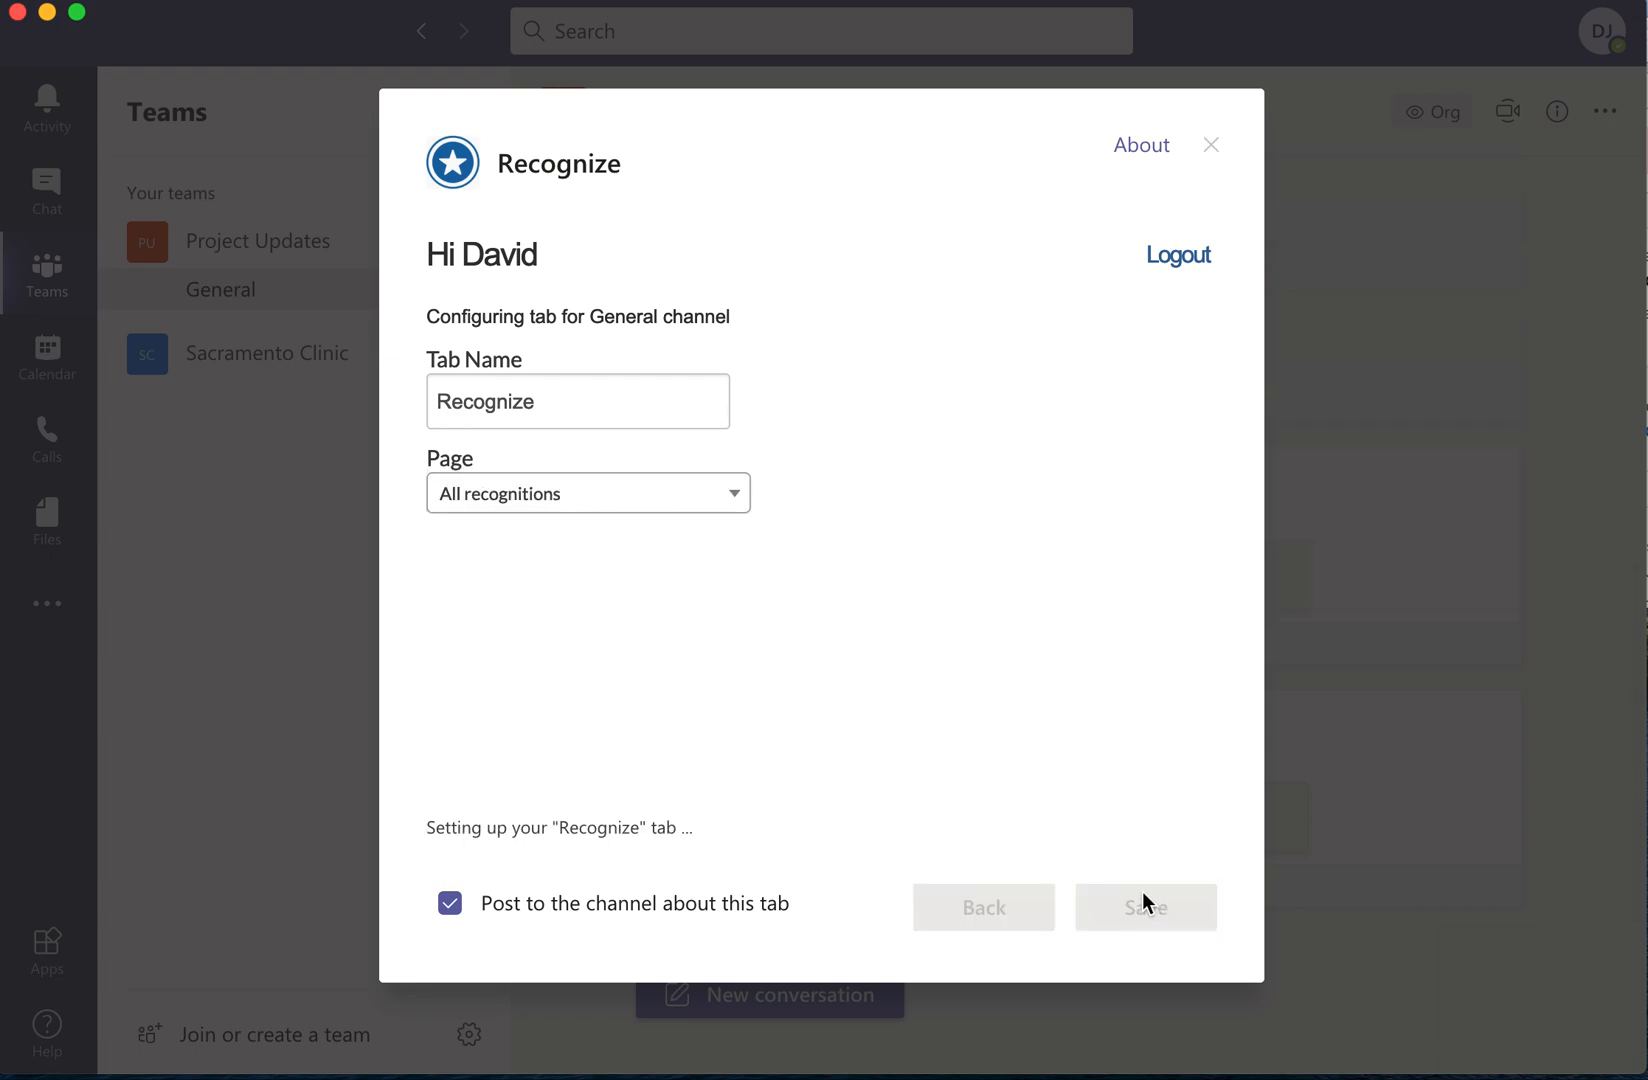
click(1144, 906)
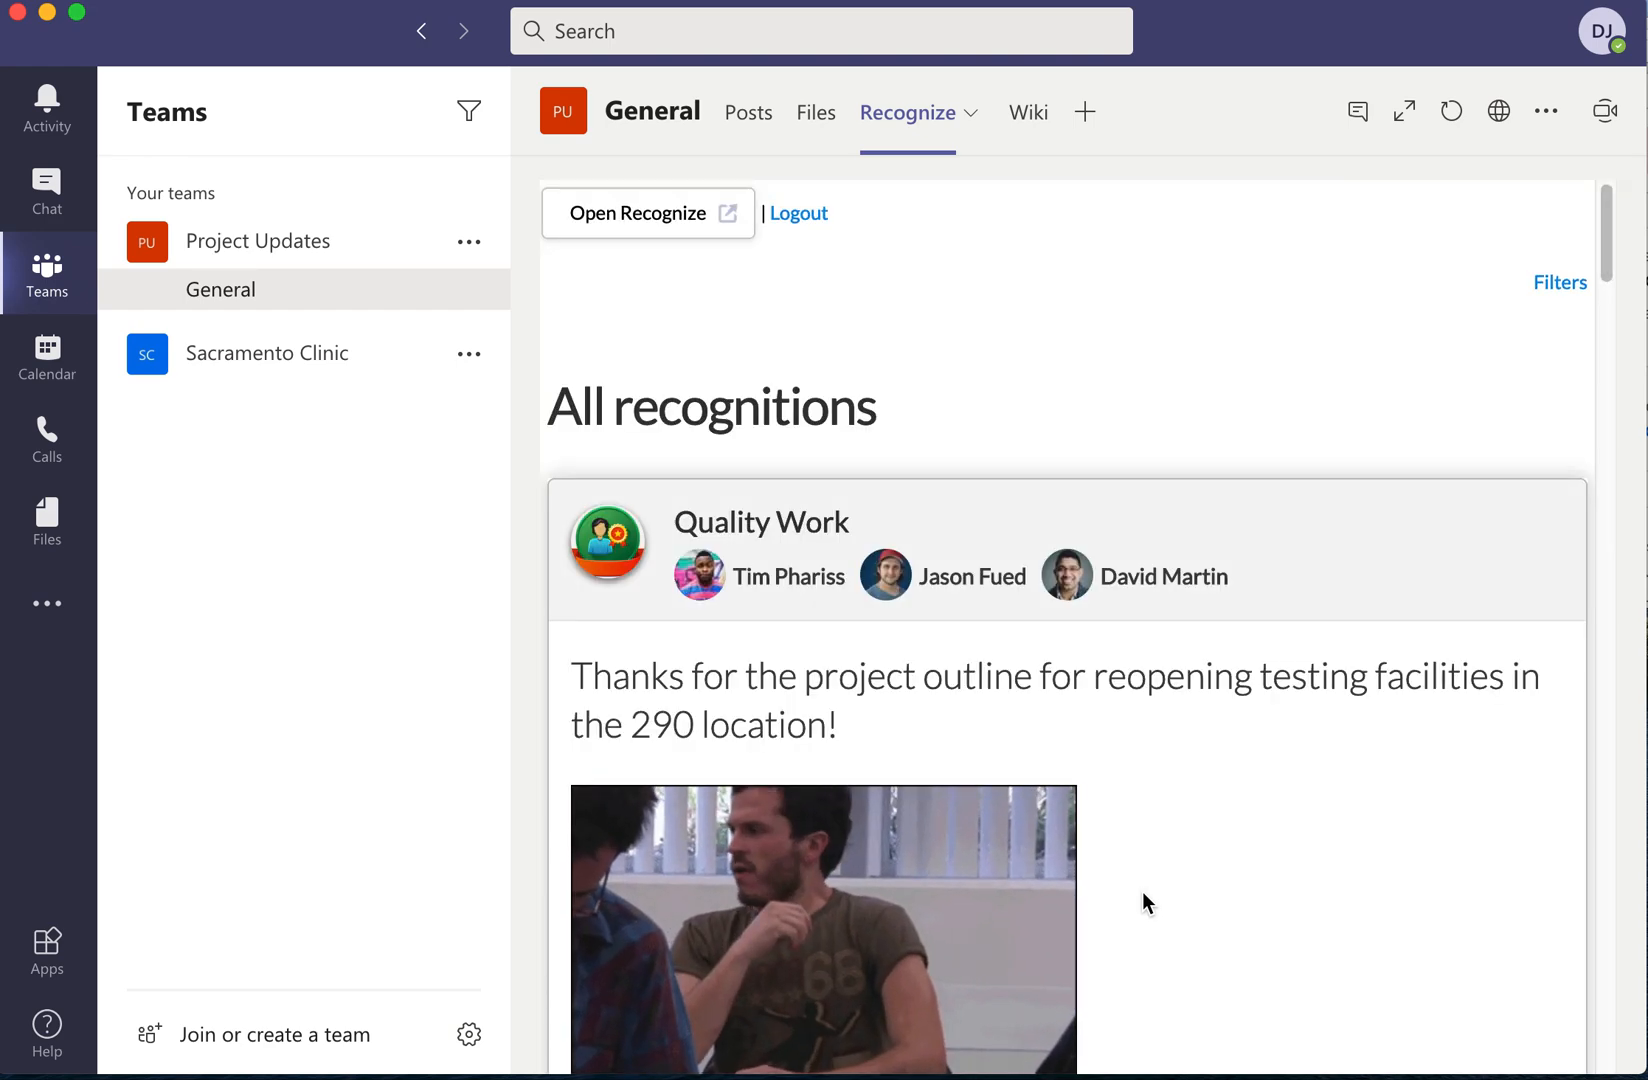
Scroll through the All recognitions feed in the new General channel tab.
scroll(down, 3)
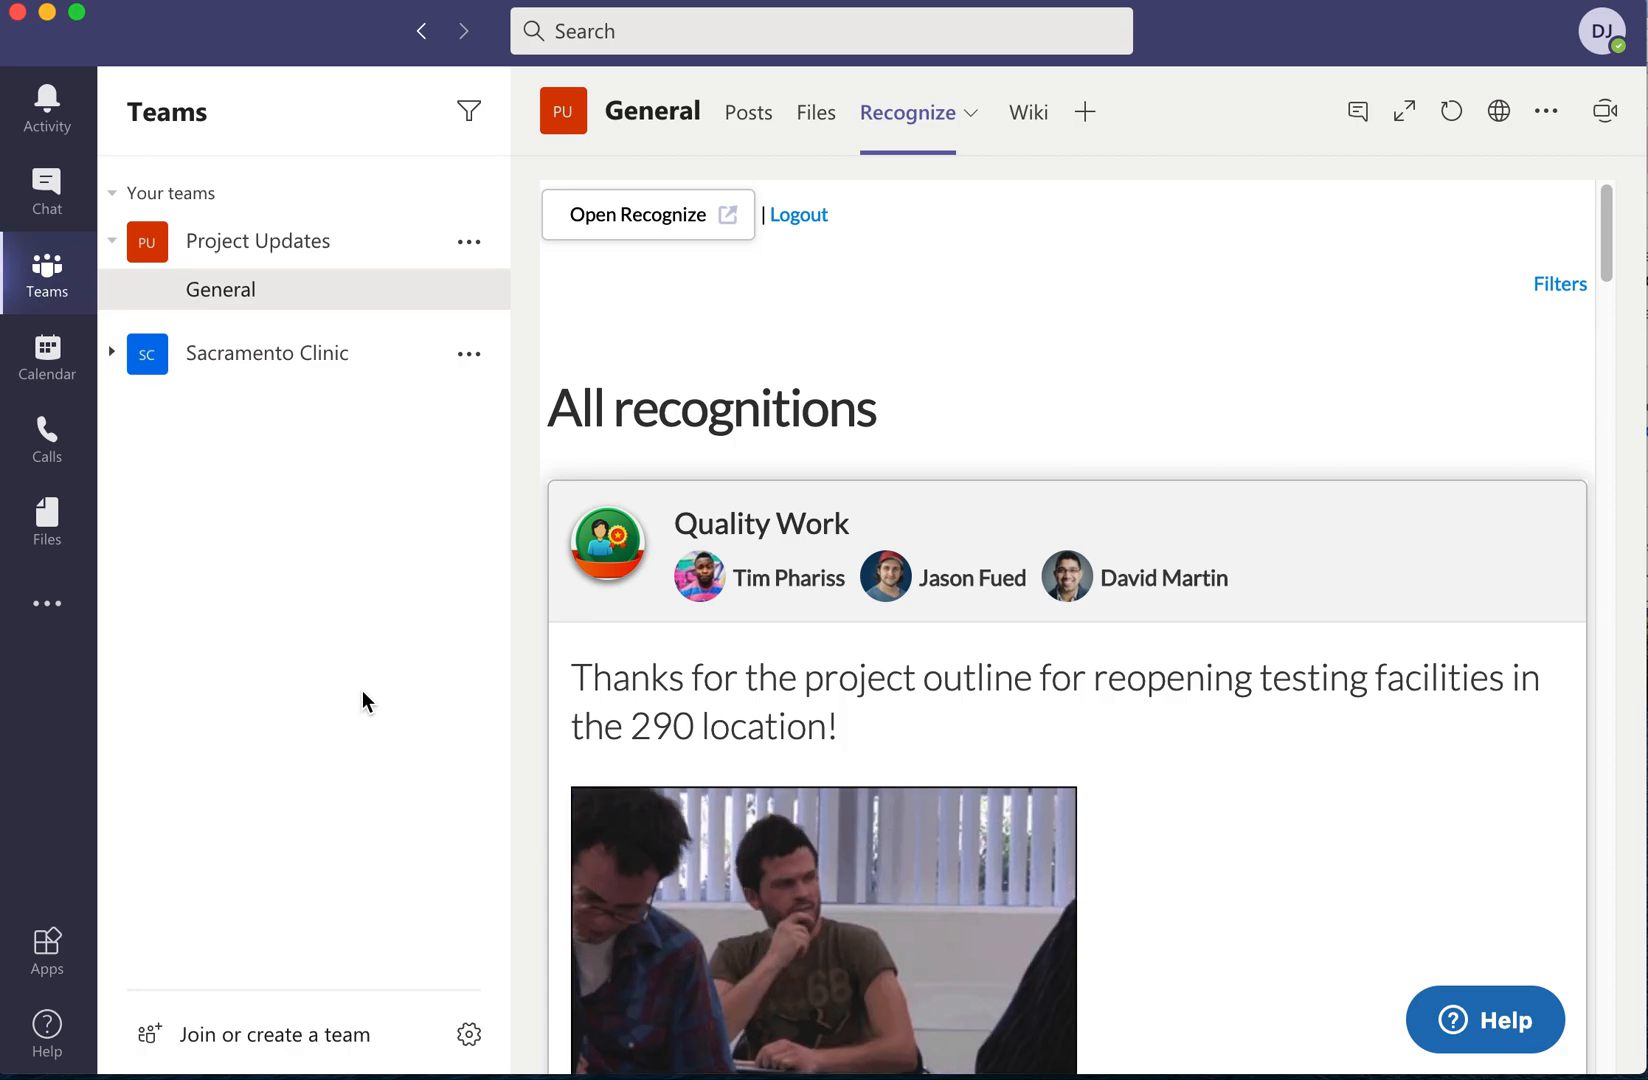
mouse_move(46, 604)
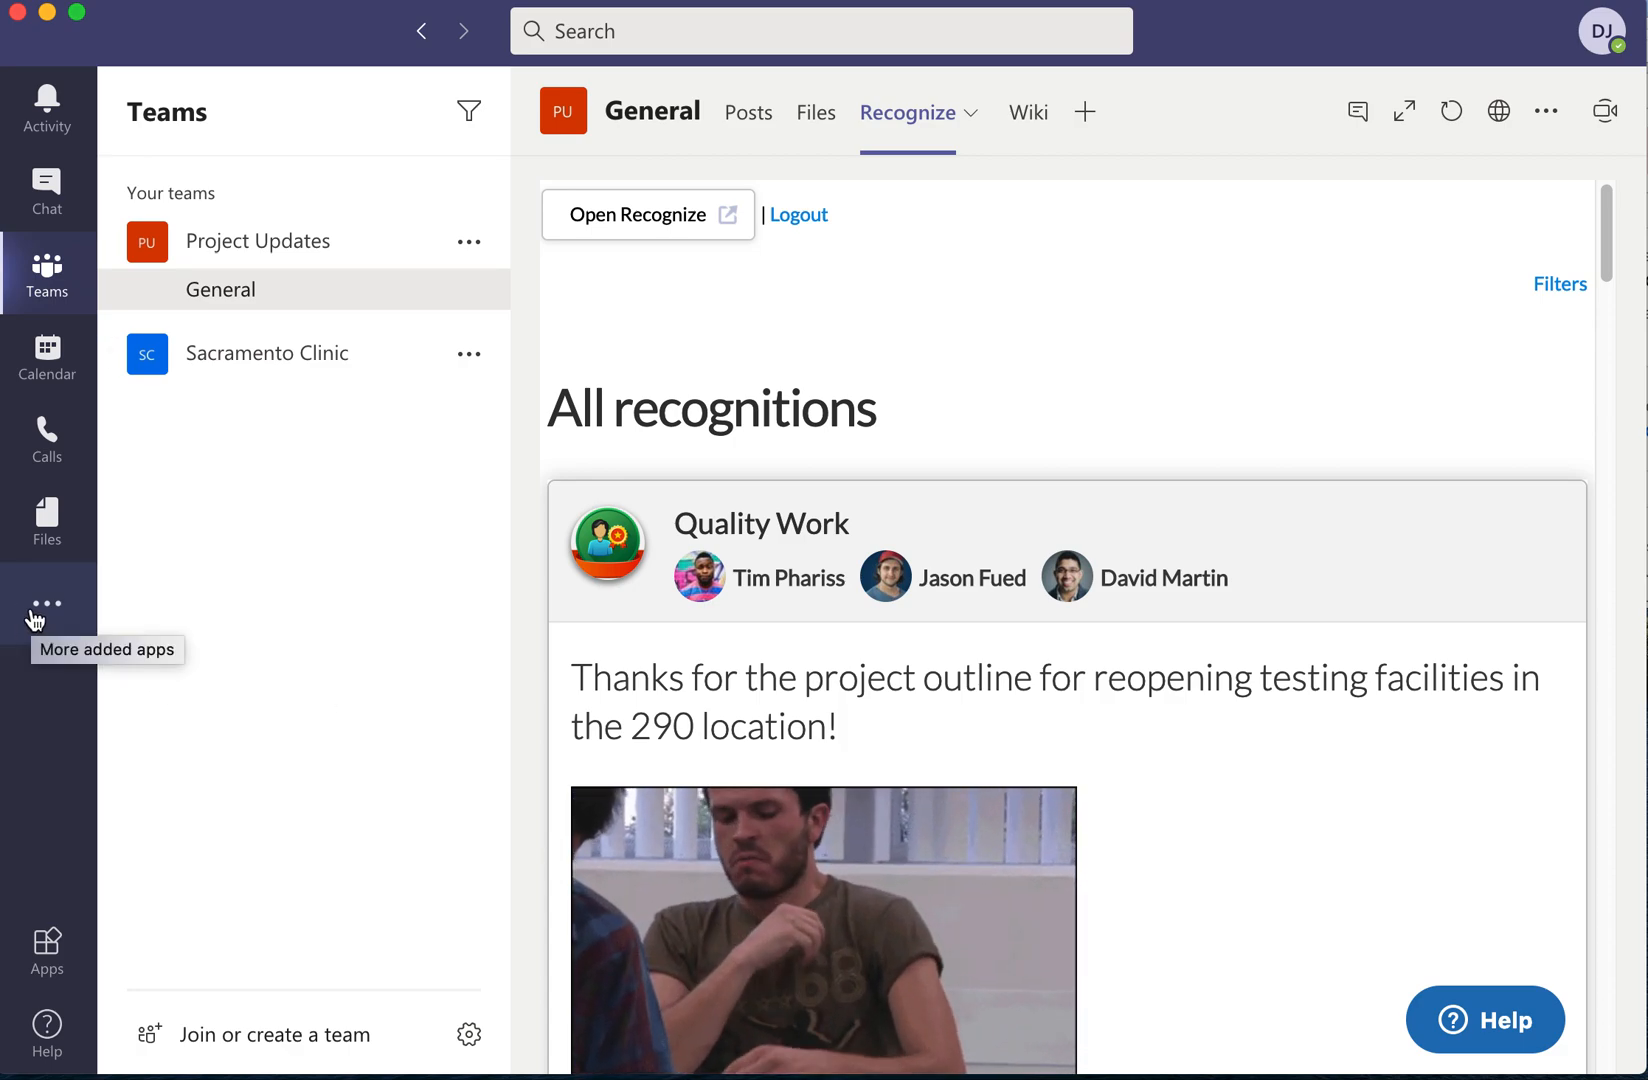
Reopen Recognize's personal view and bring up the badge-and-recipient recognition form.
click(46, 606)
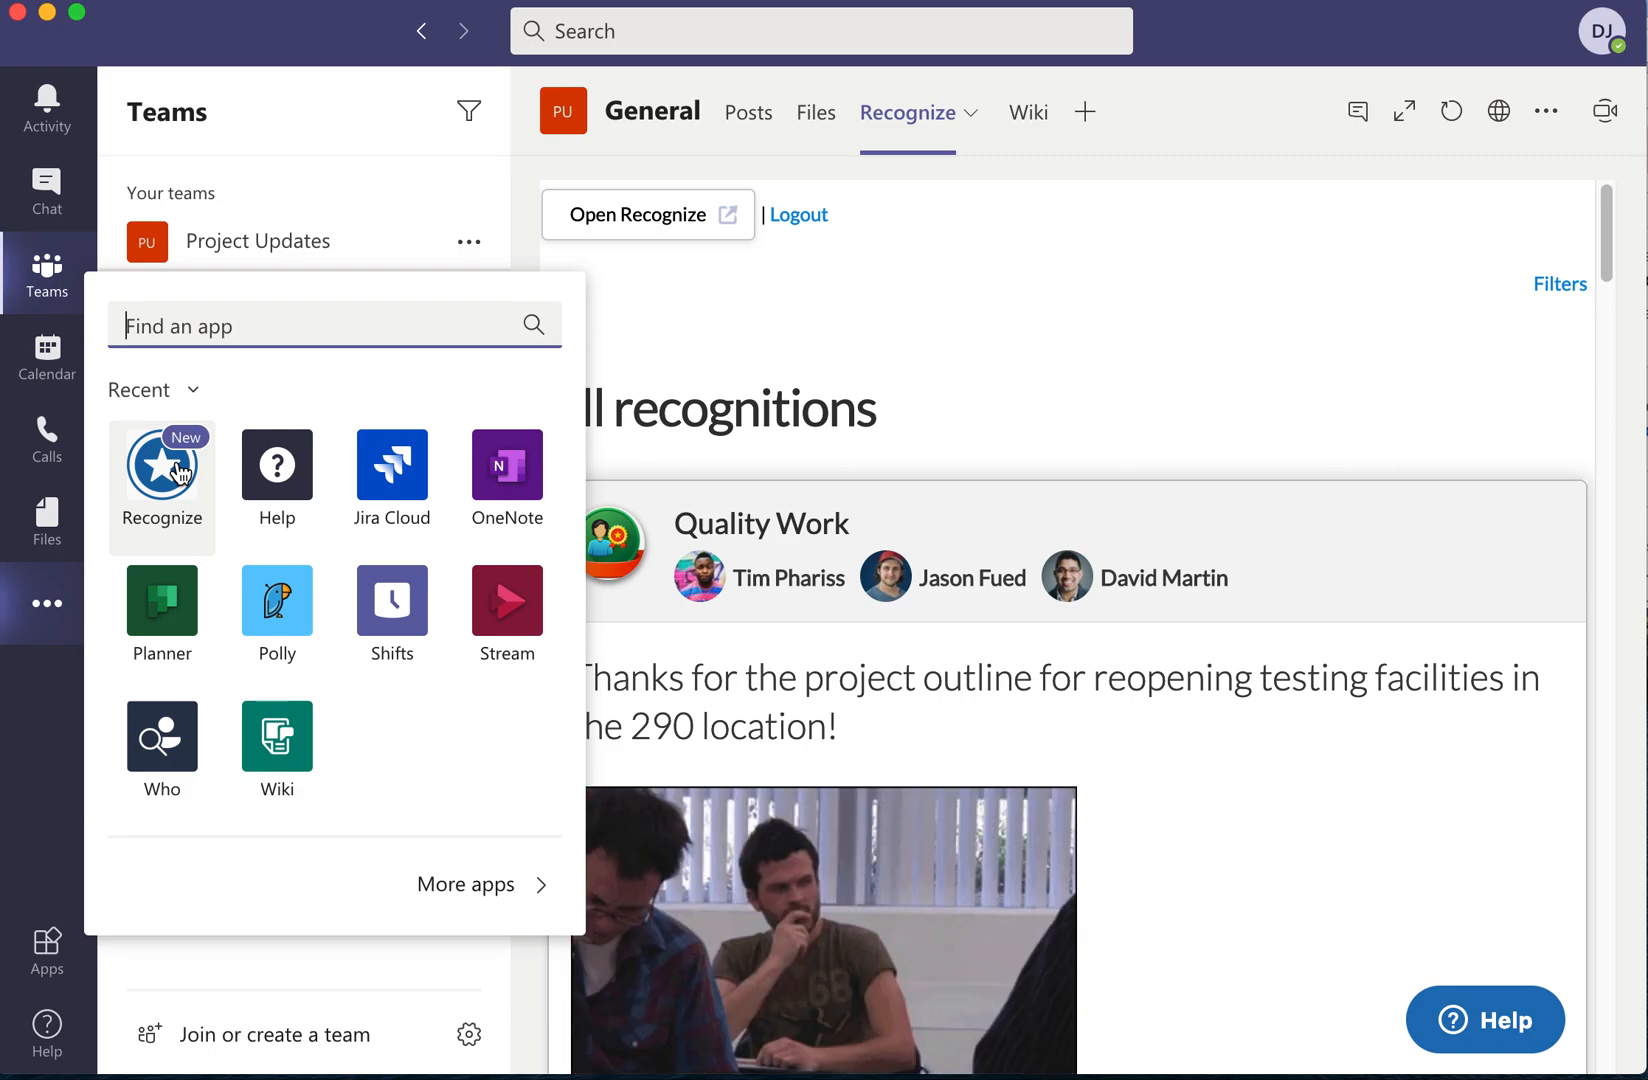
click(160, 464)
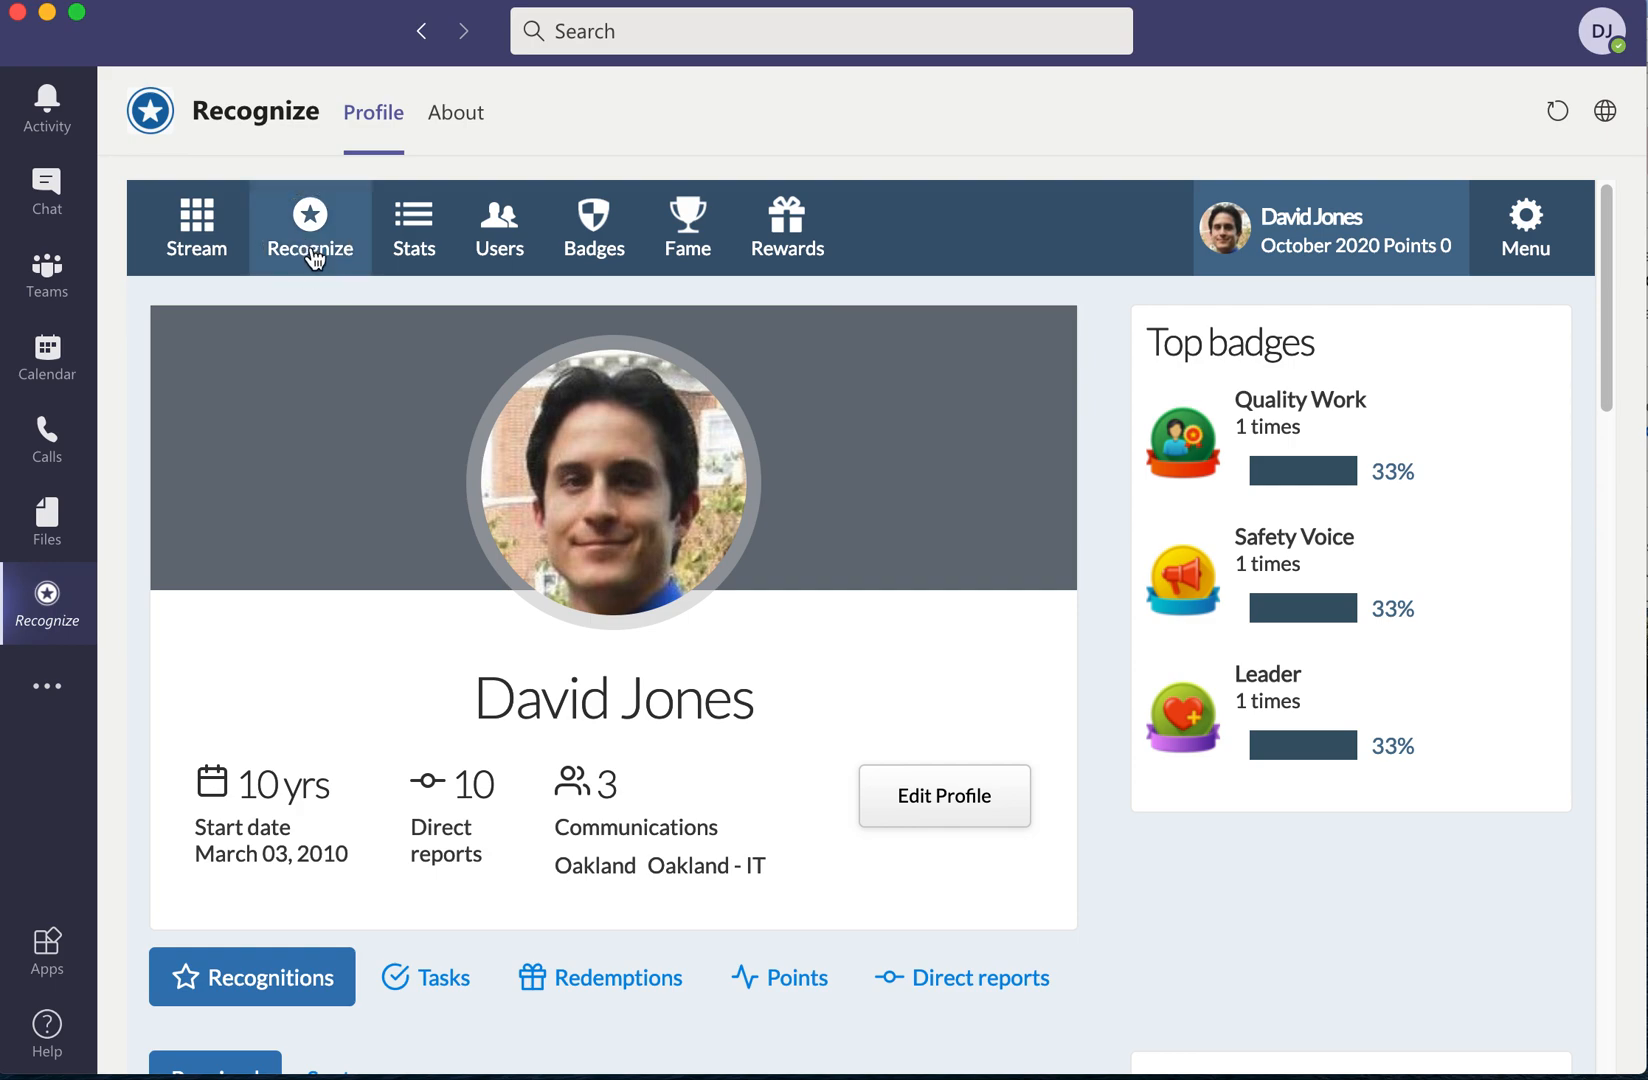
click(308, 224)
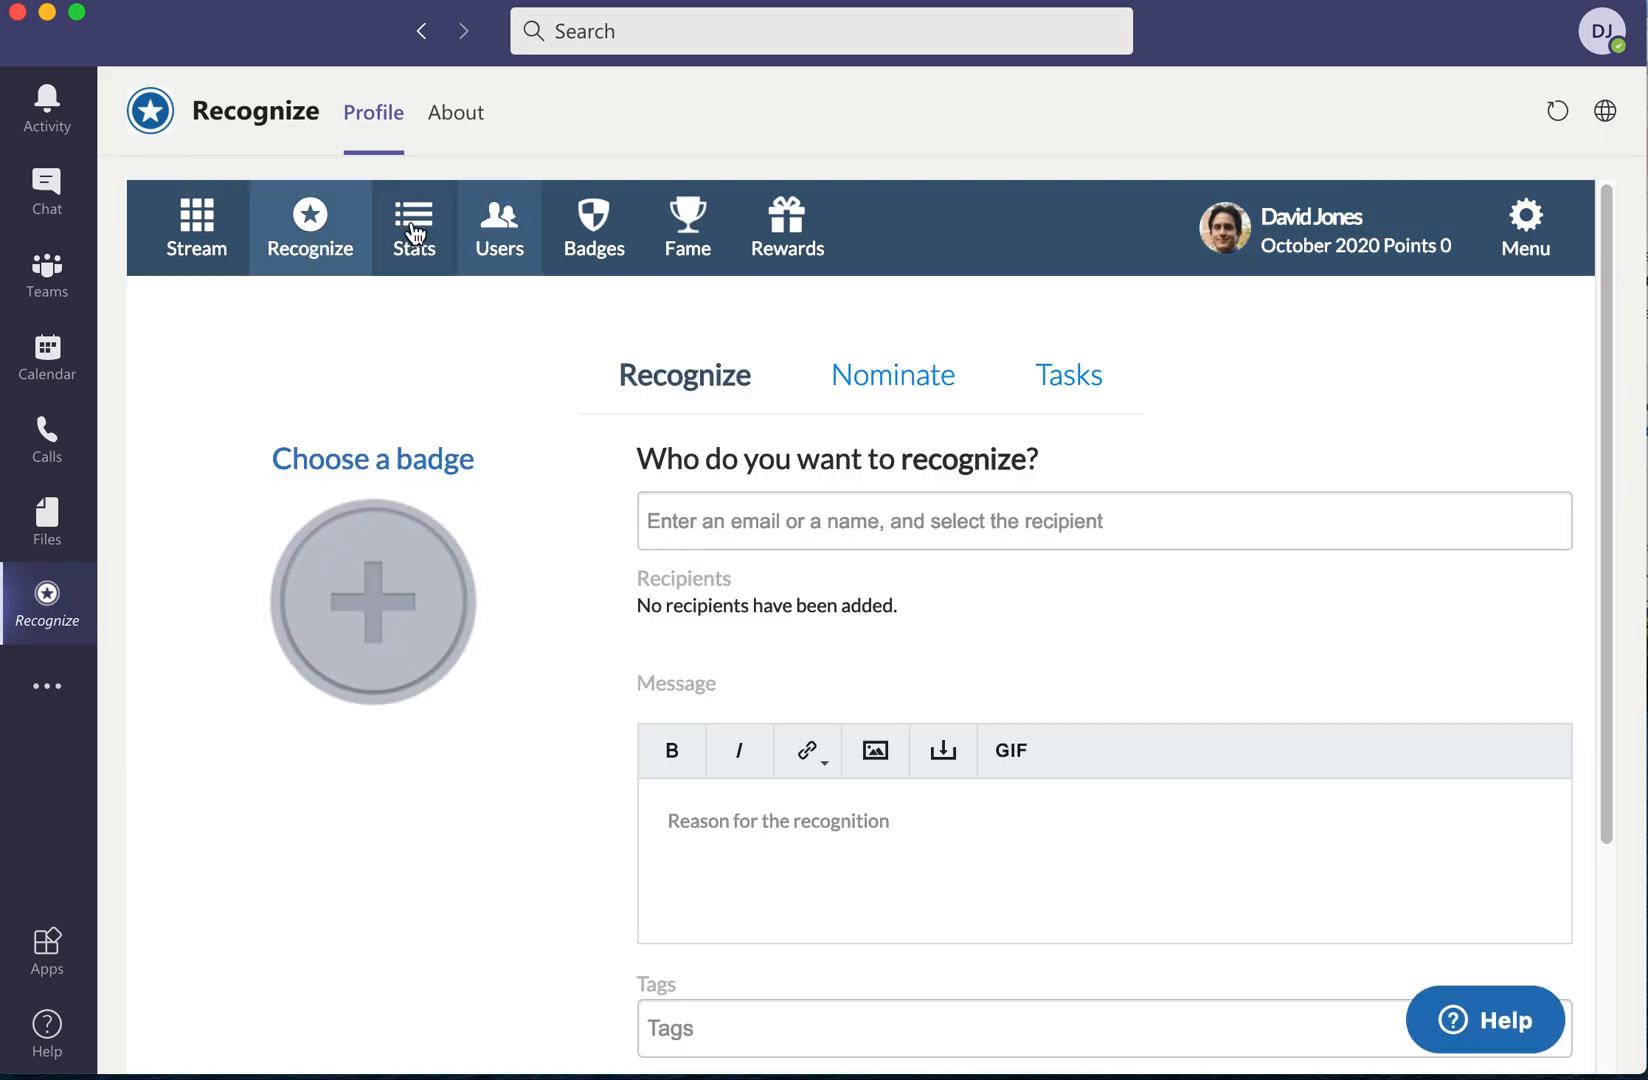
Browse Stats, Users and Badges, ending on the Hall of Fame of top employees.
click(414, 226)
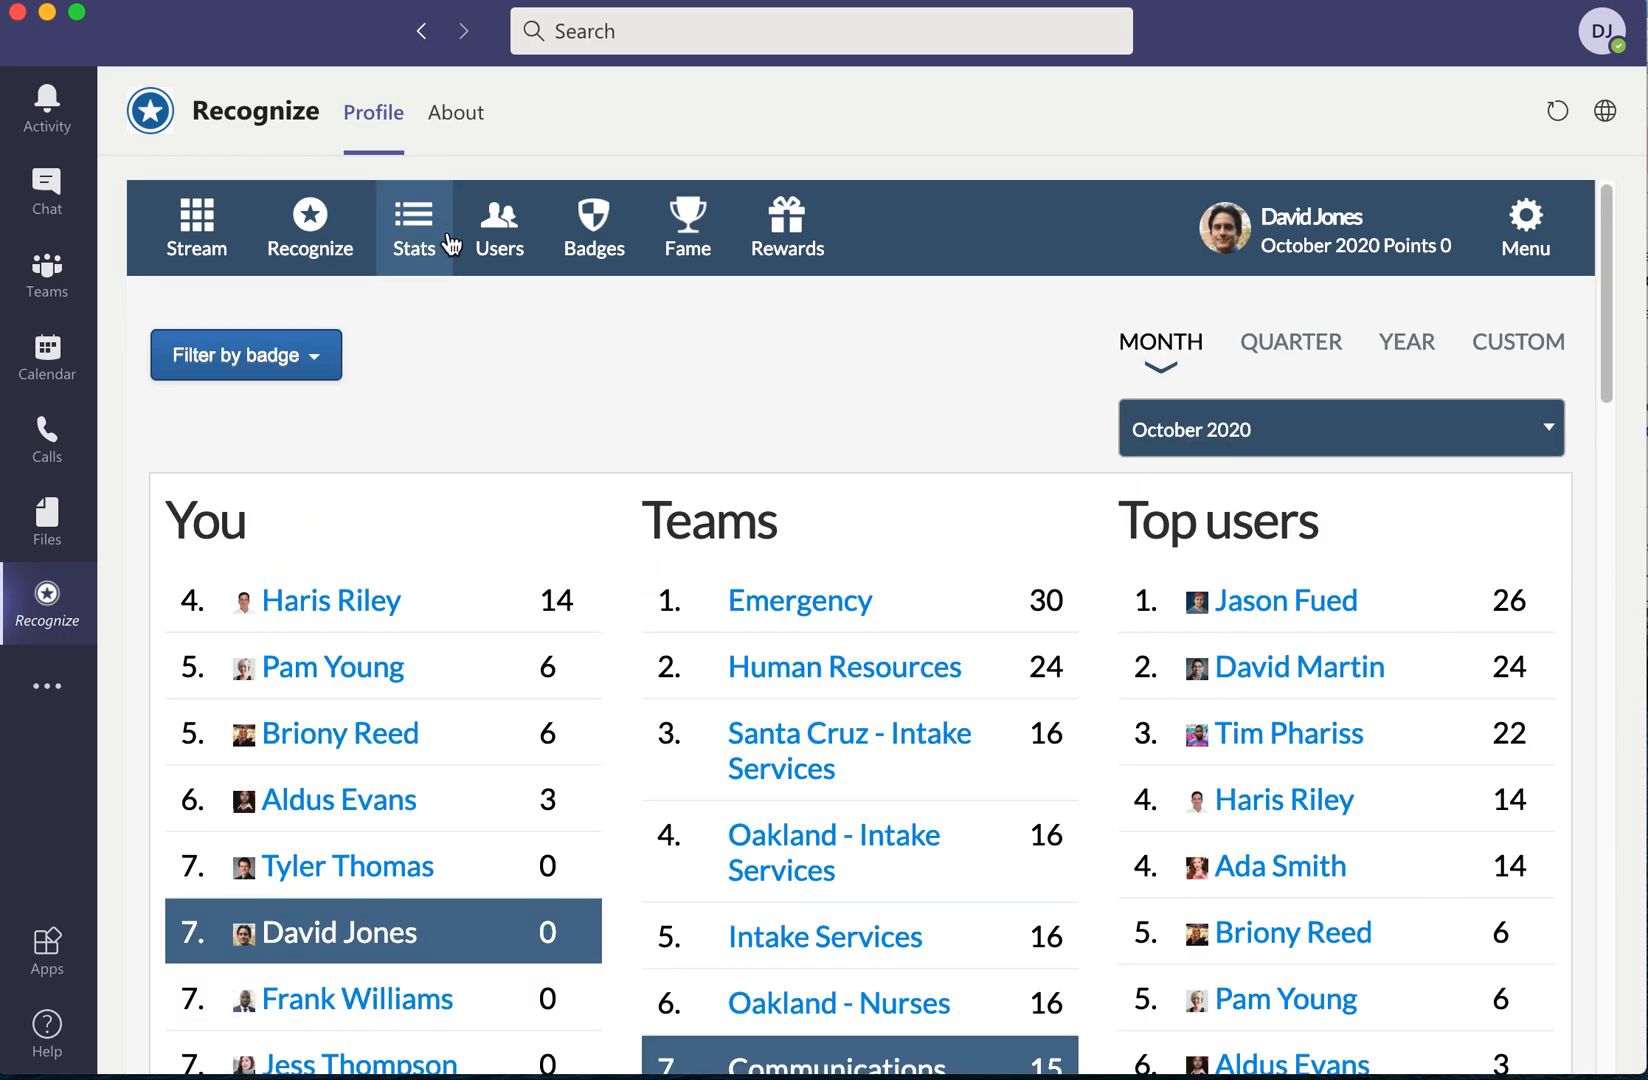
click(498, 226)
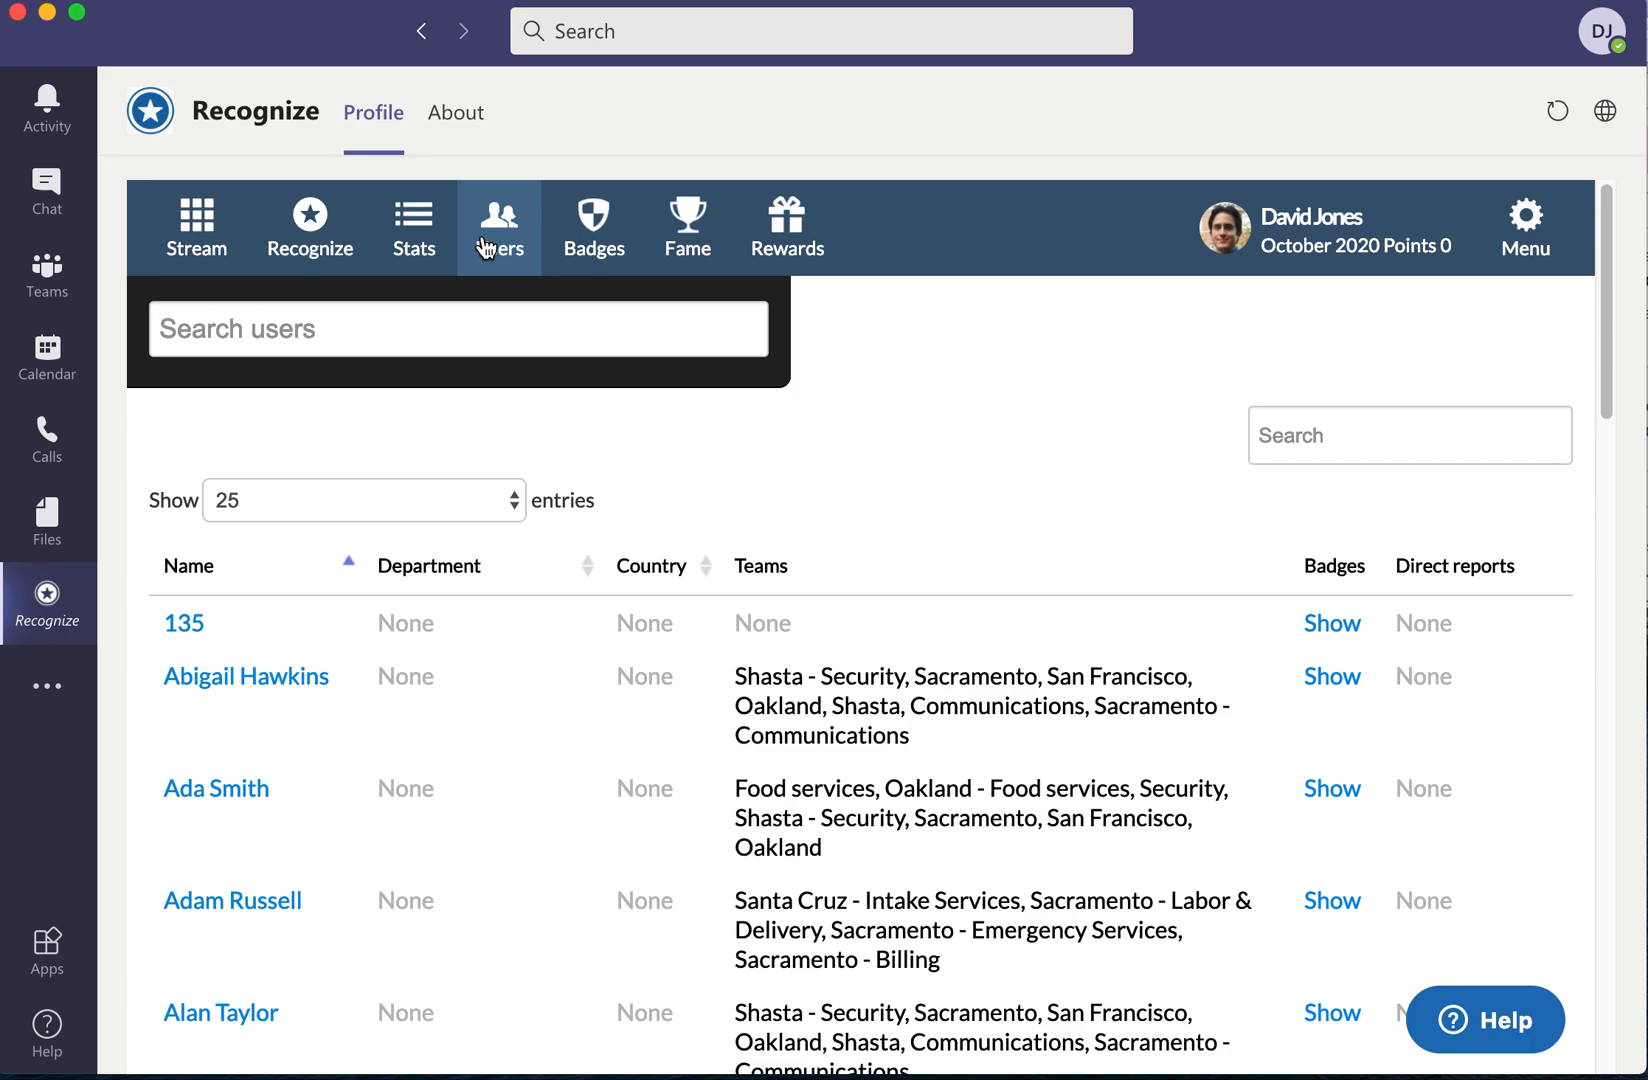
click(592, 226)
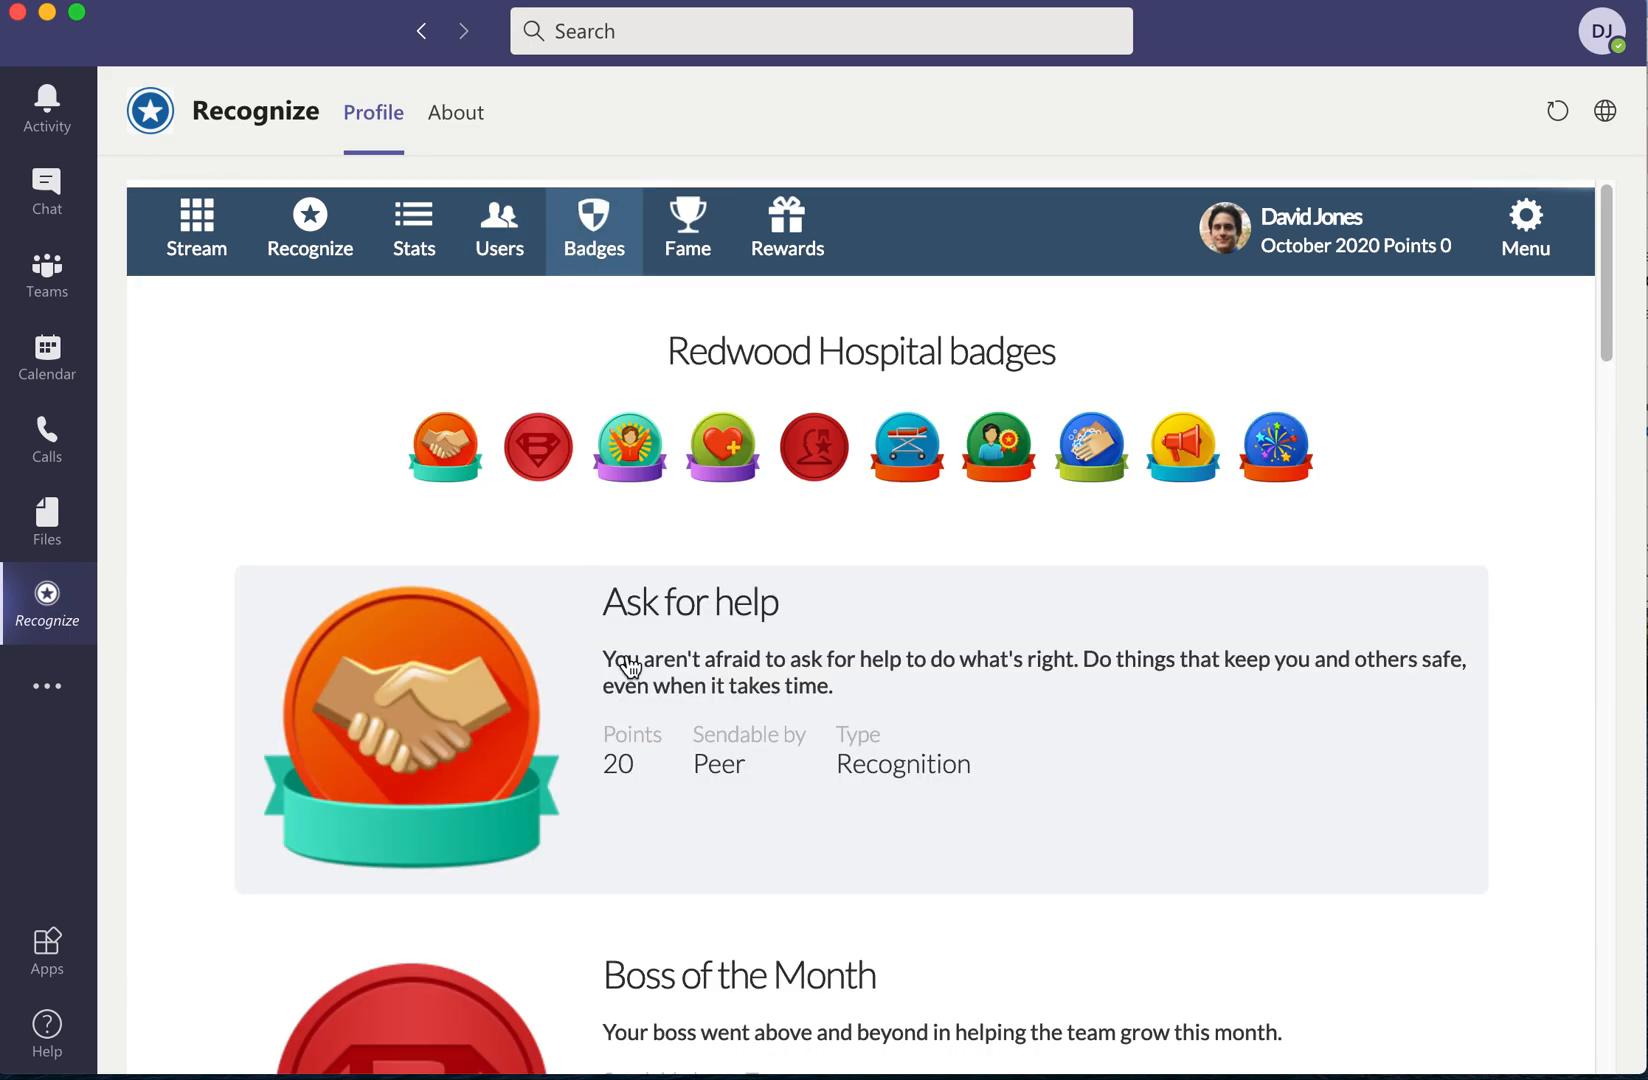
scroll(down, 3)
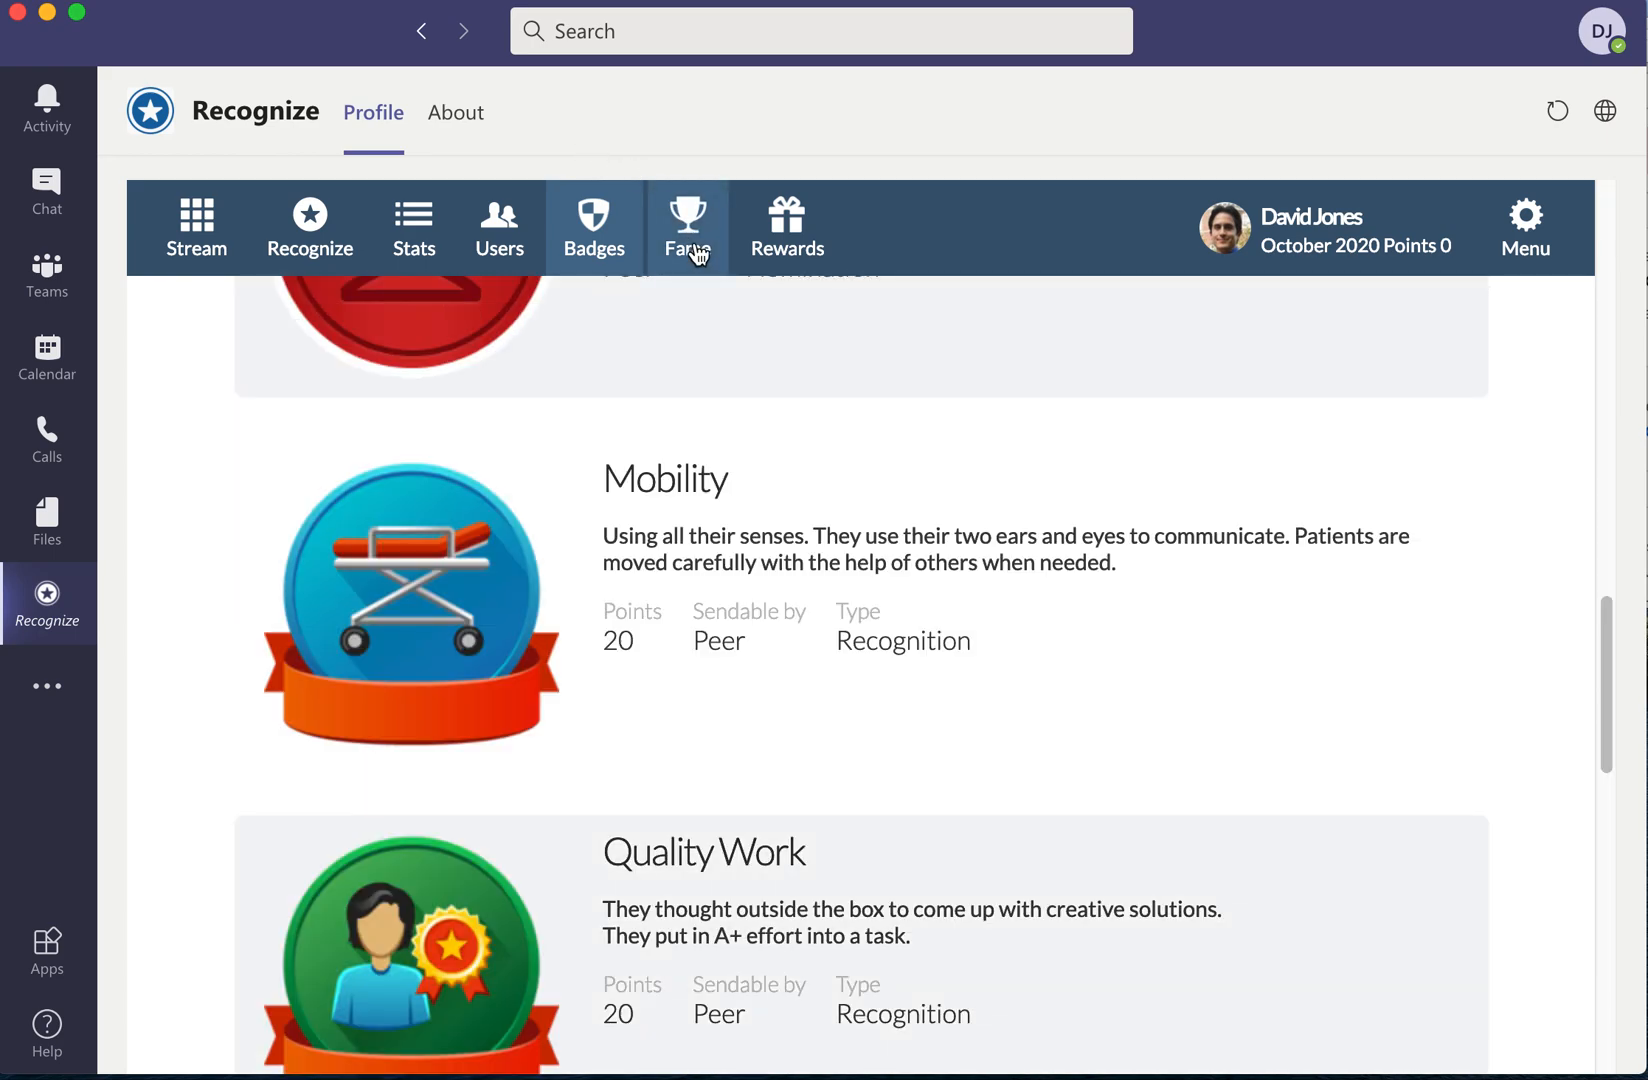
click(688, 228)
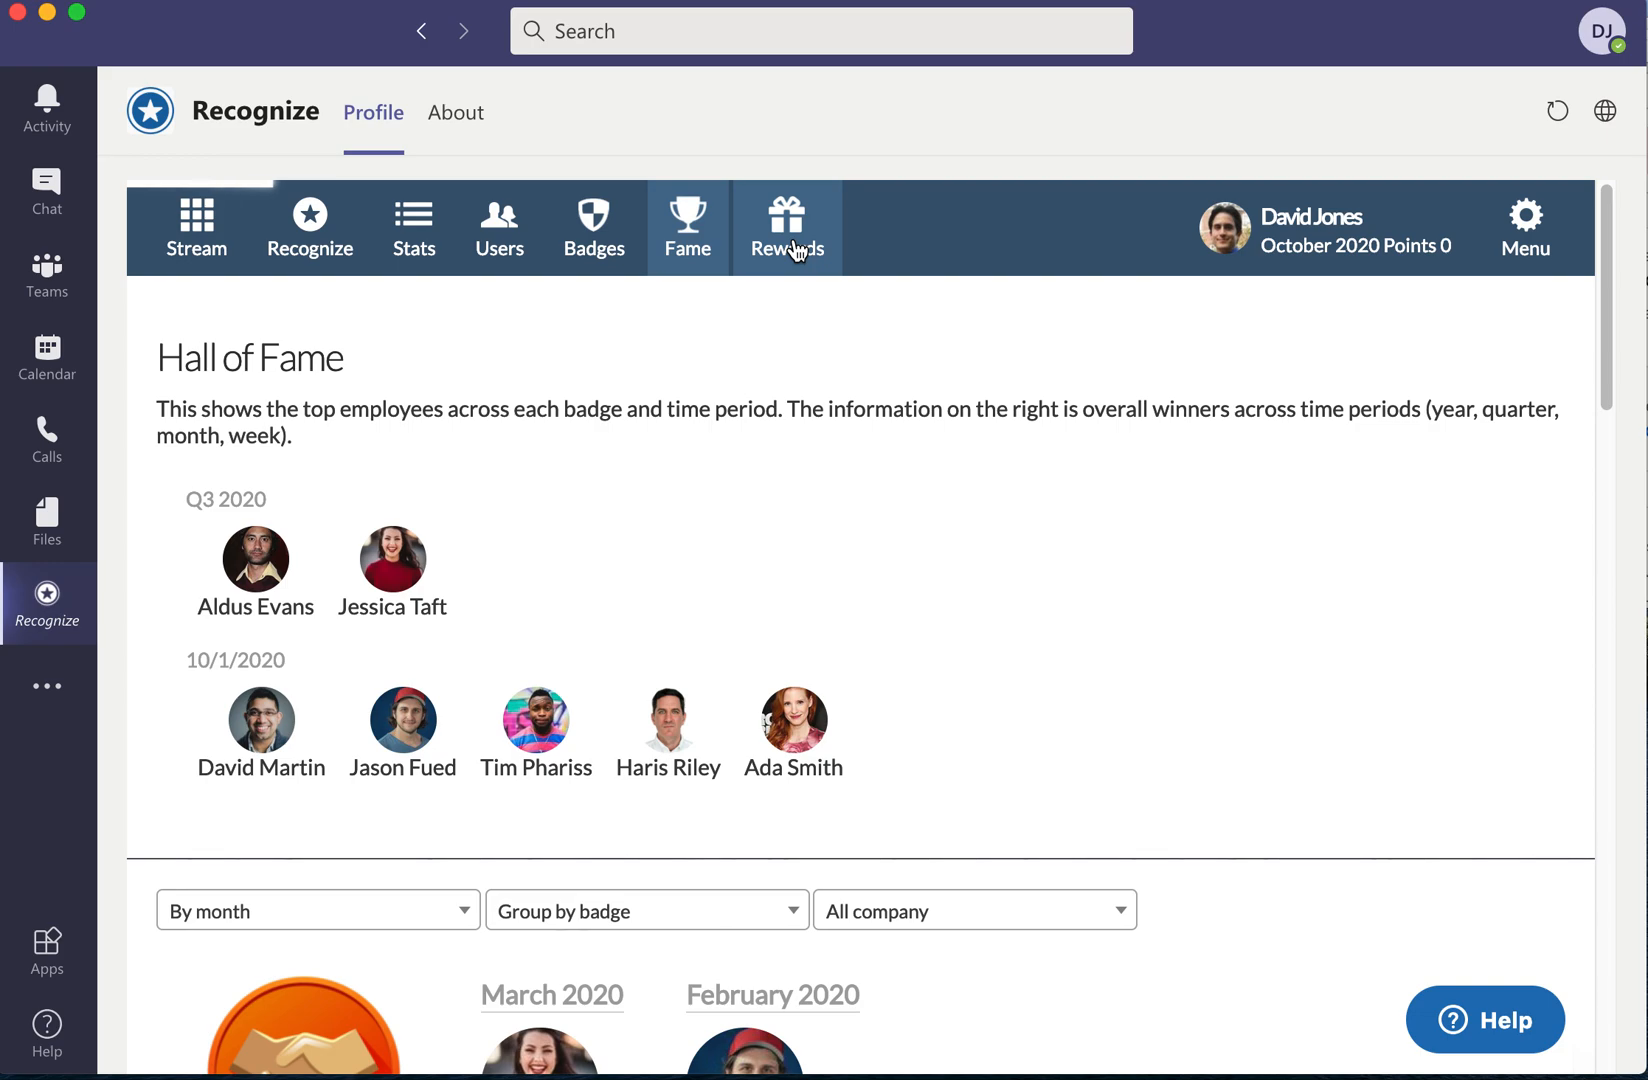
View the Rewards catalogue with 78 points available for gift cards and perks.
click(786, 226)
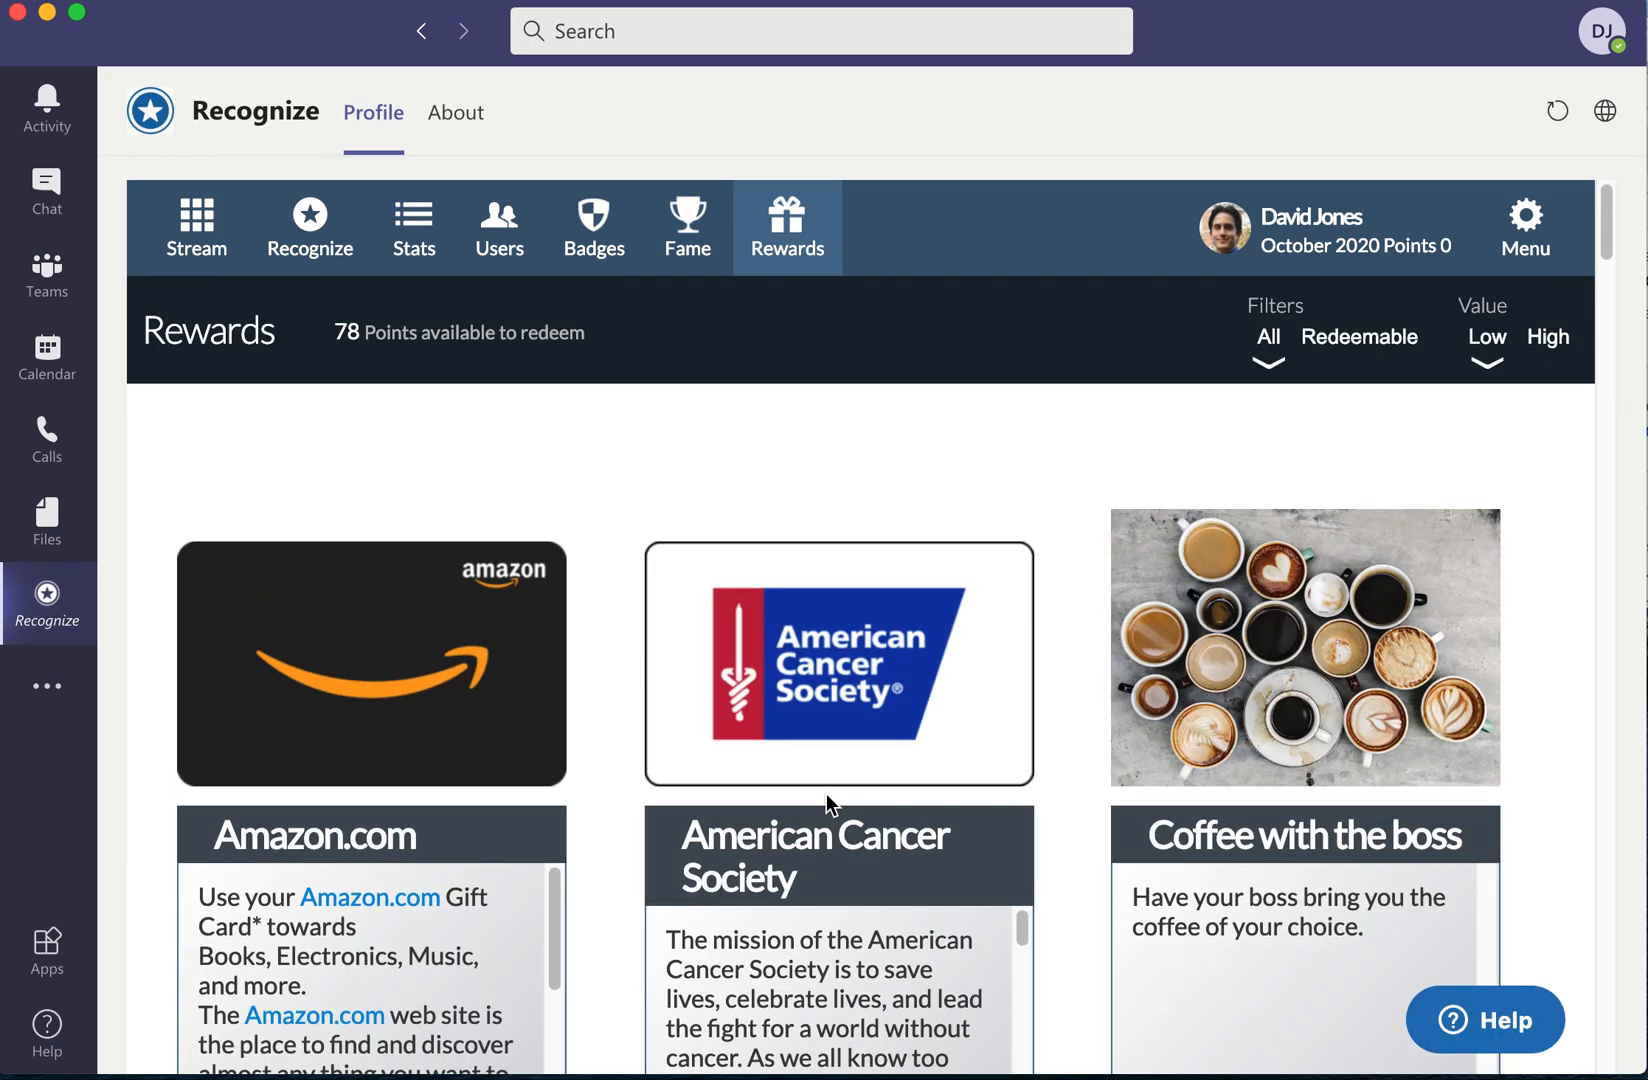
mouse_move(906, 732)
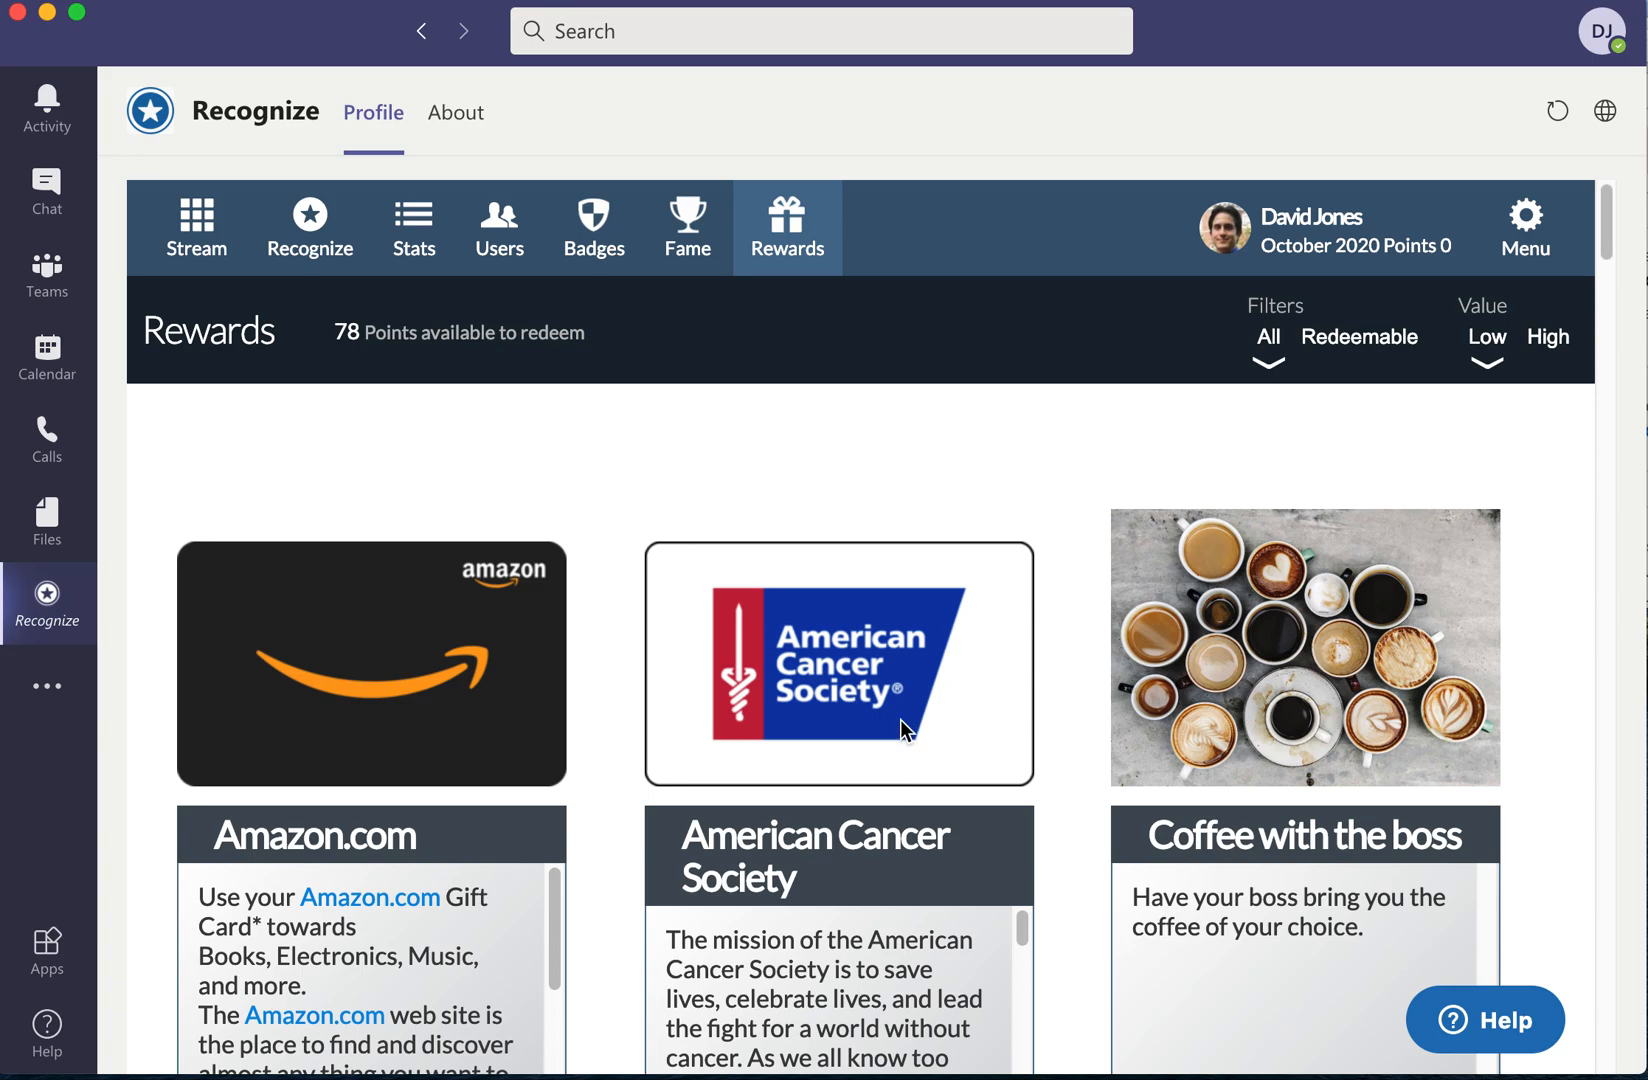
mouse_move(1492, 1034)
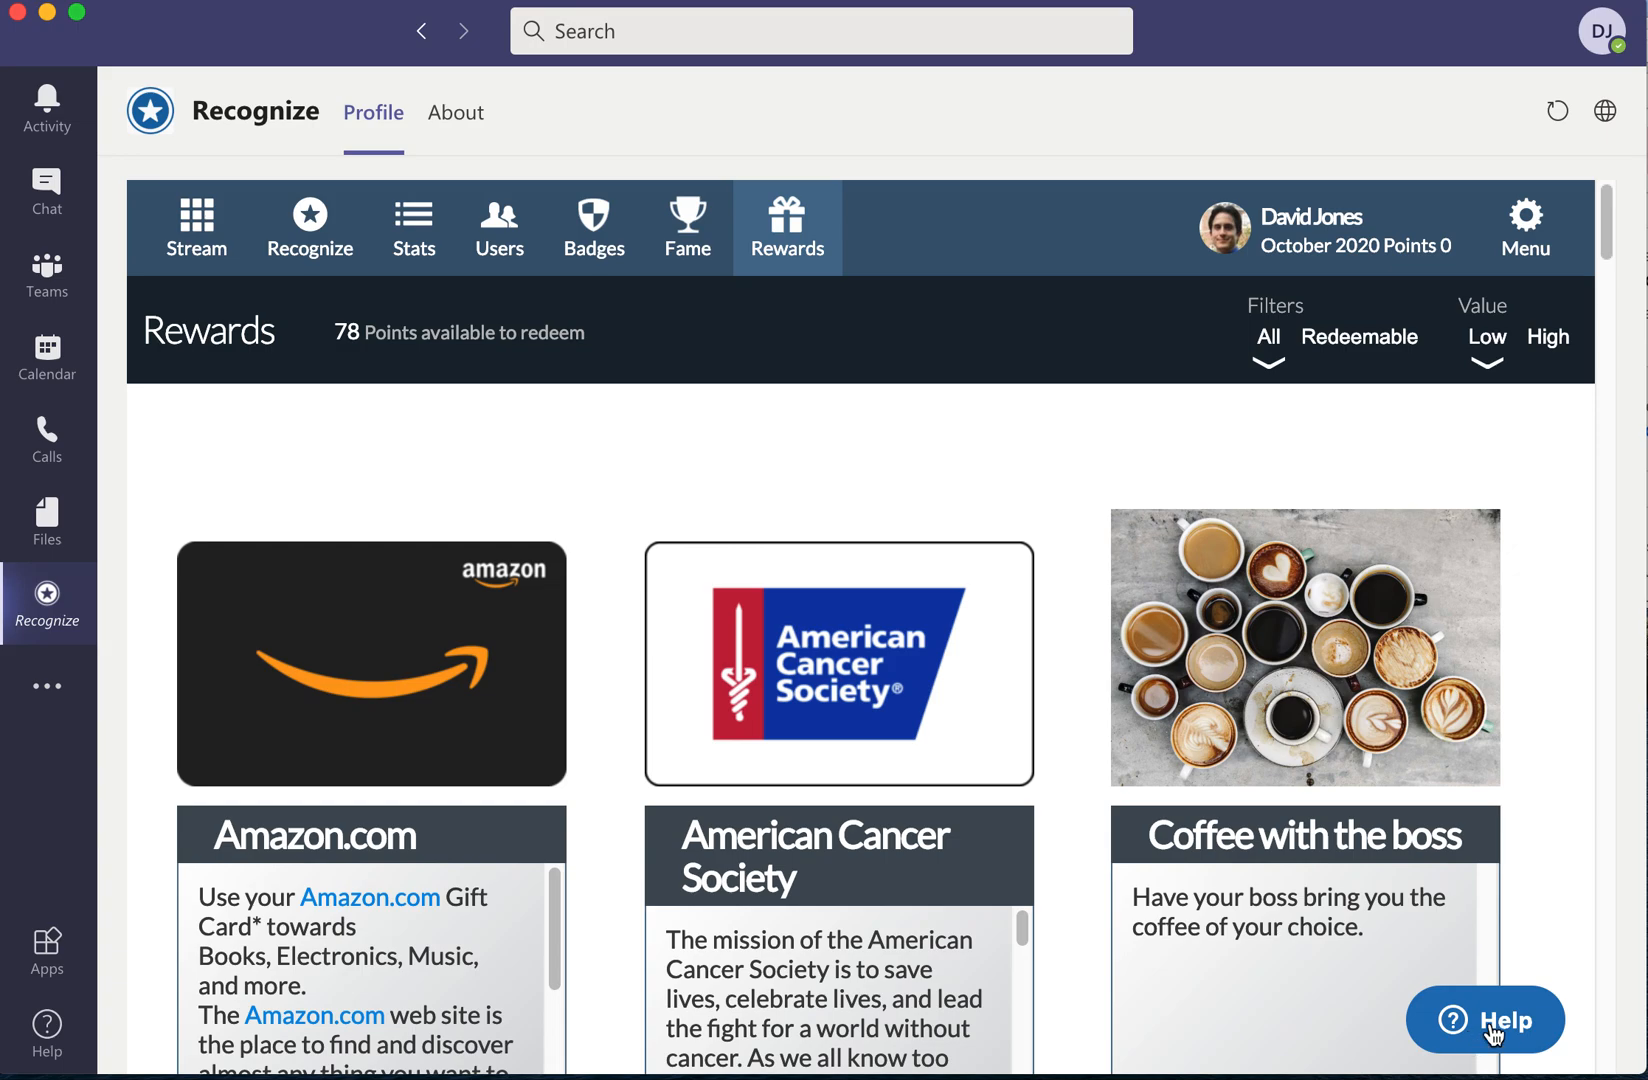